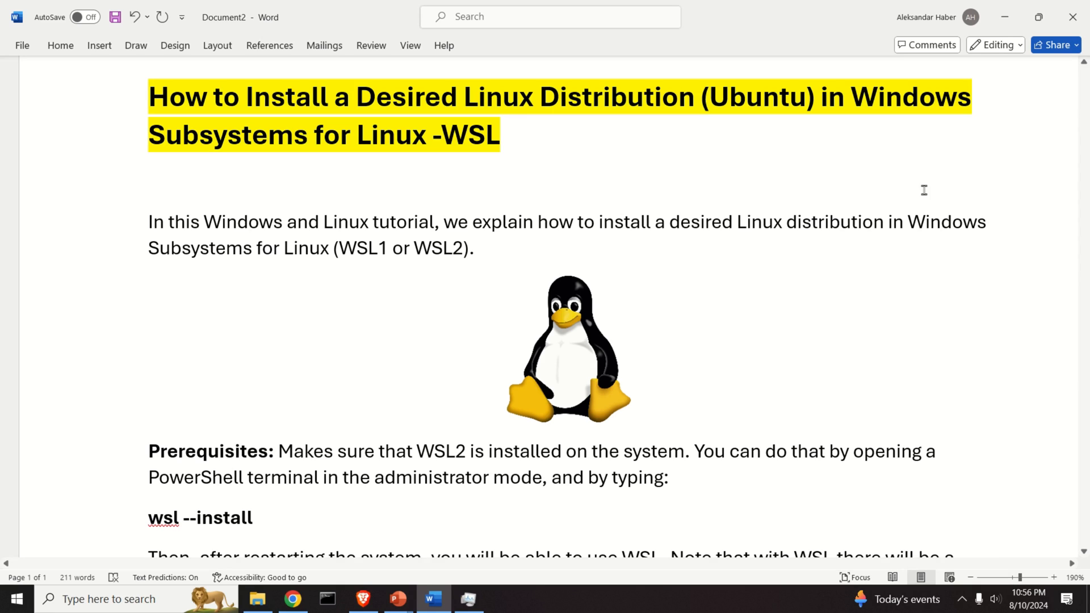
# Step: Launch Windows PowerShell as administrator and run wsl --list, showing Ubuntu as default
pyautogui.scroll(-3)
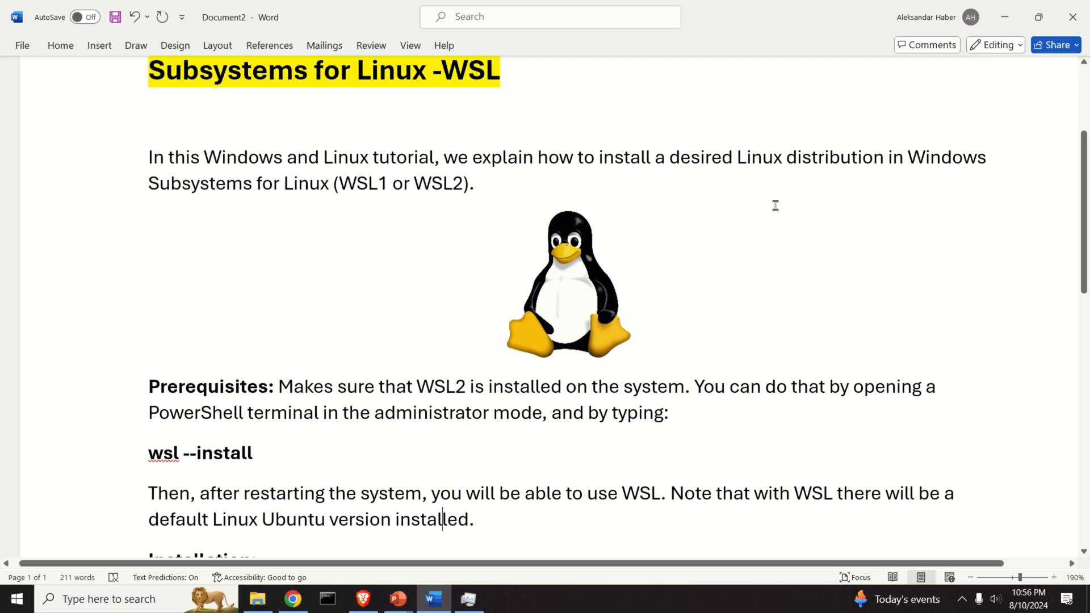
pyautogui.moveTo(551, 323)
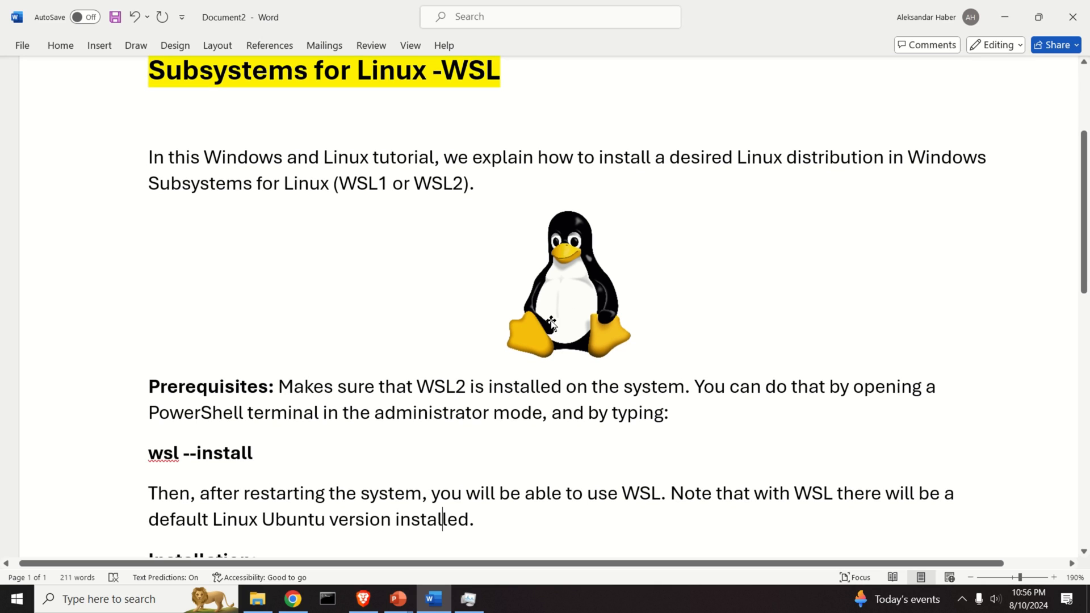
pyautogui.click(17, 598)
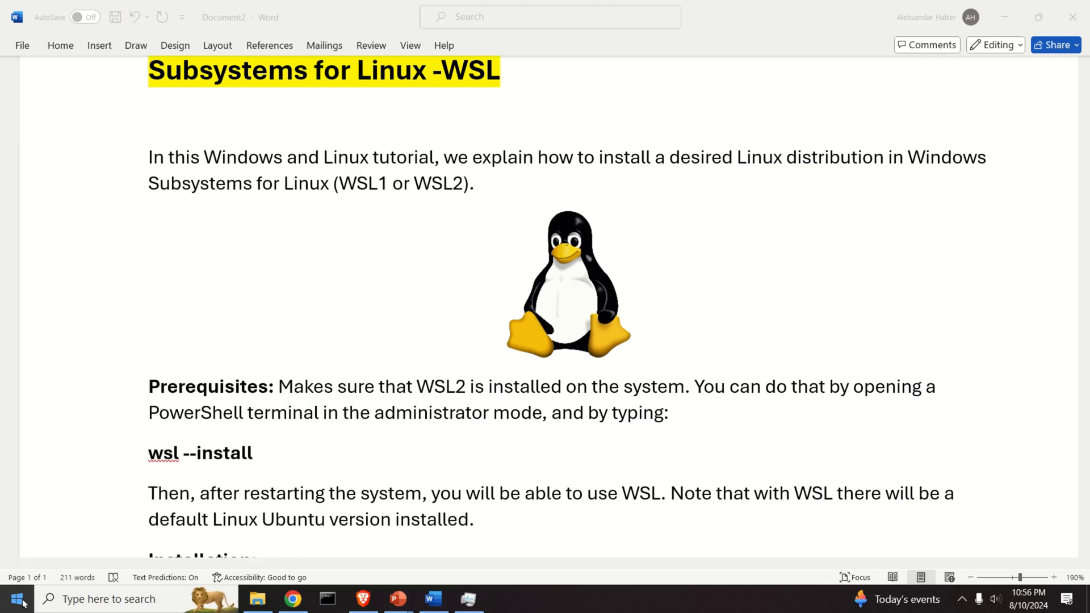
pyautogui.click(17, 599)
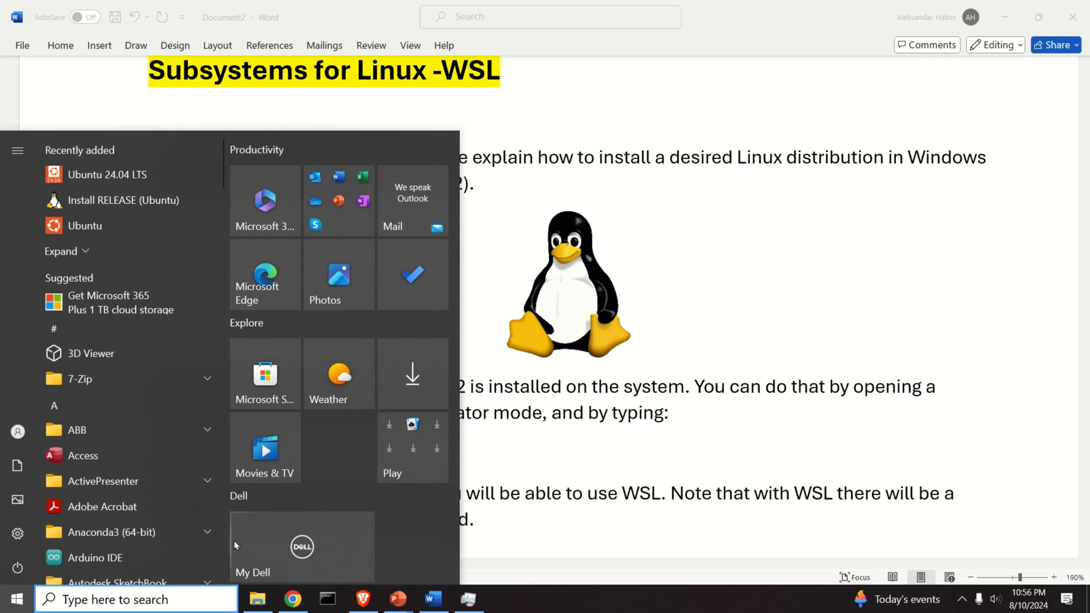
pyautogui.write('power')
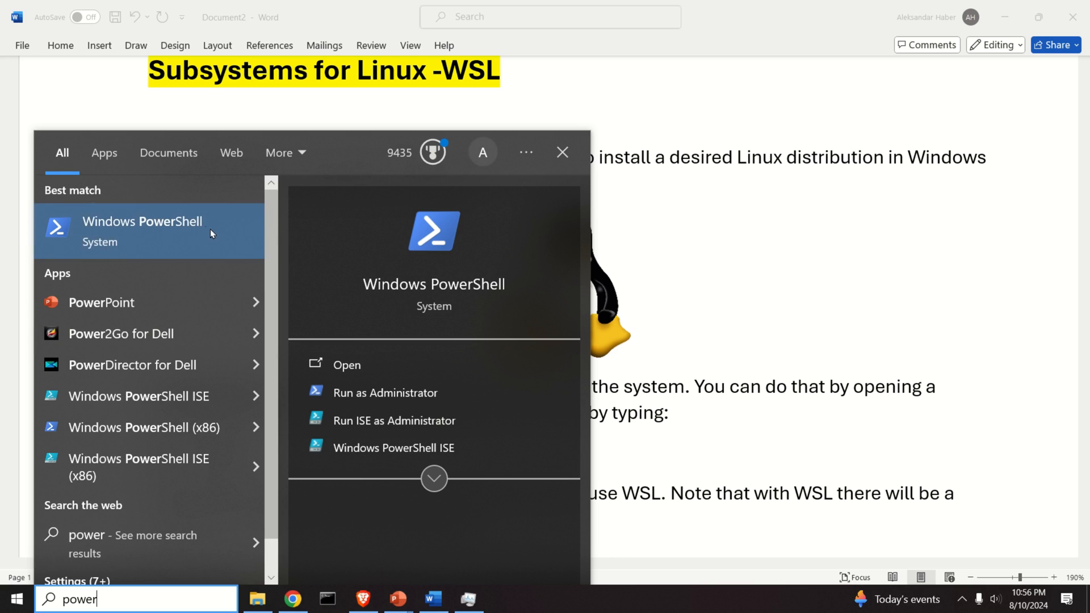
pyautogui.rightClick(142, 230)
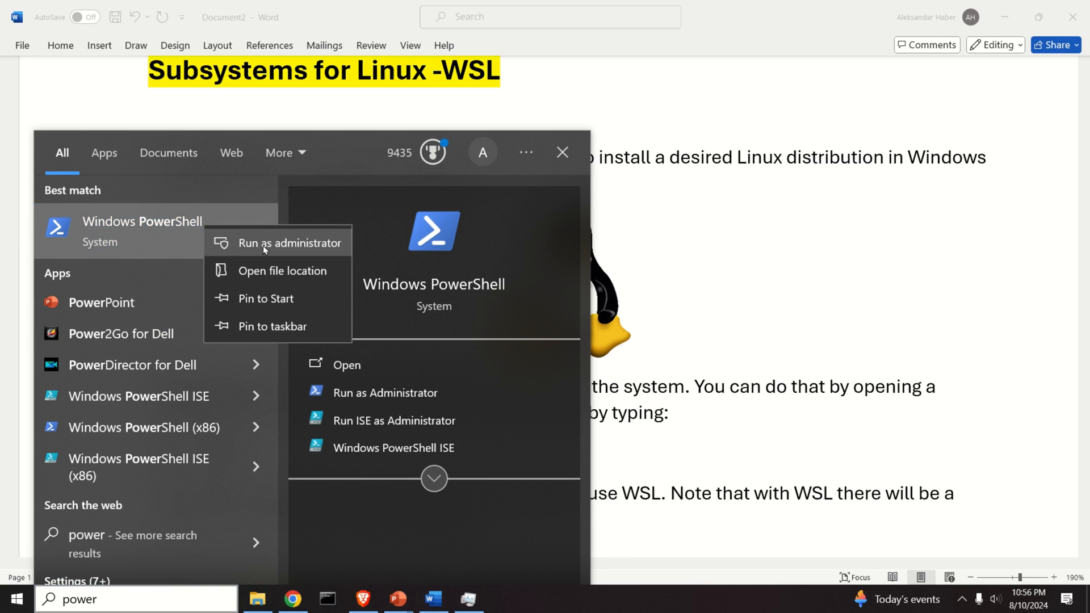
pyautogui.click(292, 242)
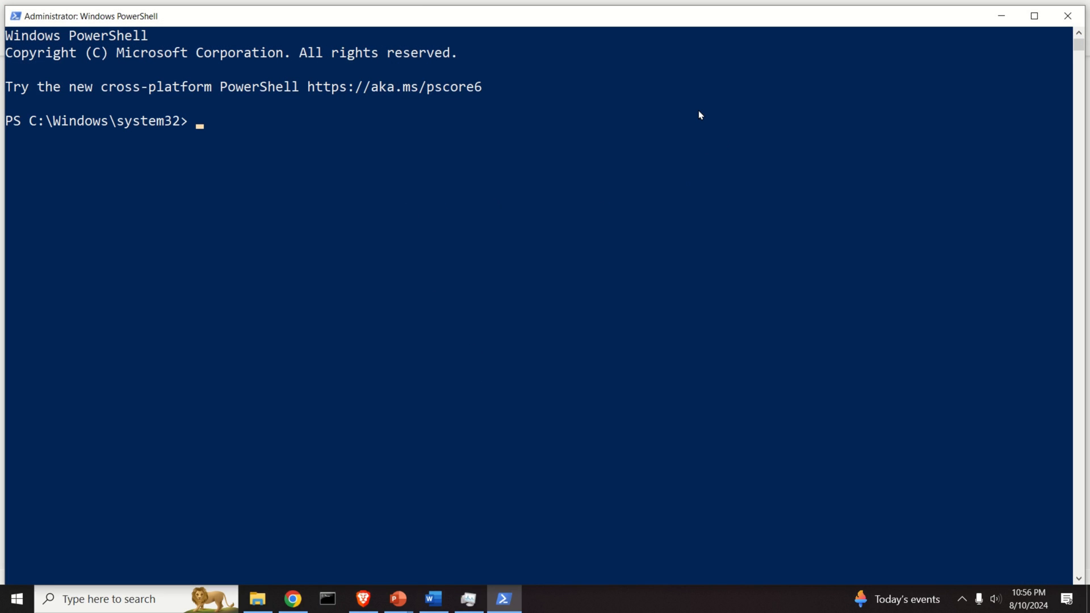
pyautogui.write('wsl --list')
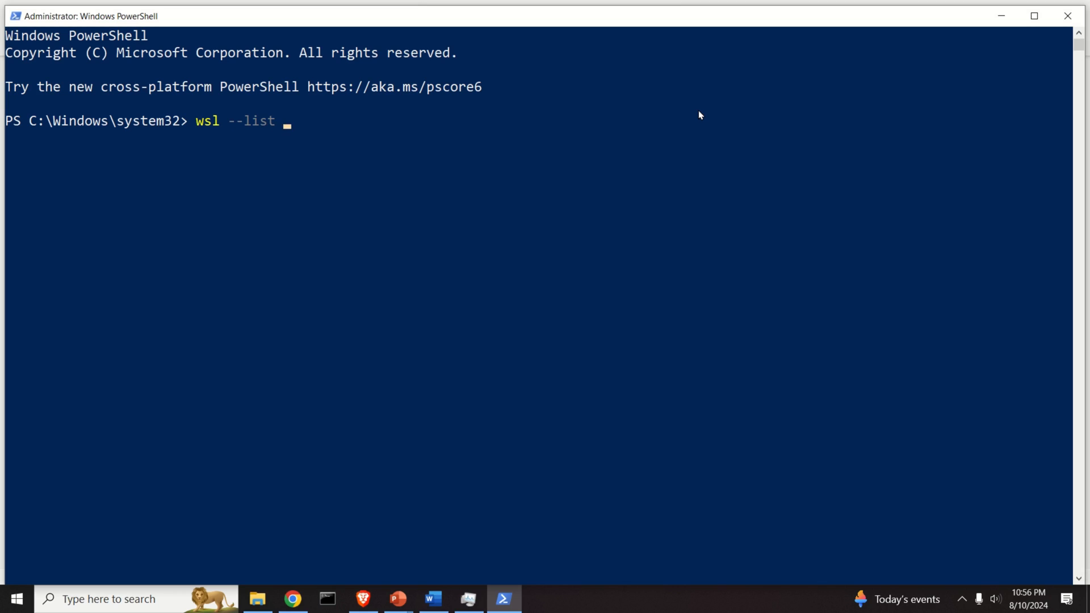
pyautogui.press('enter')
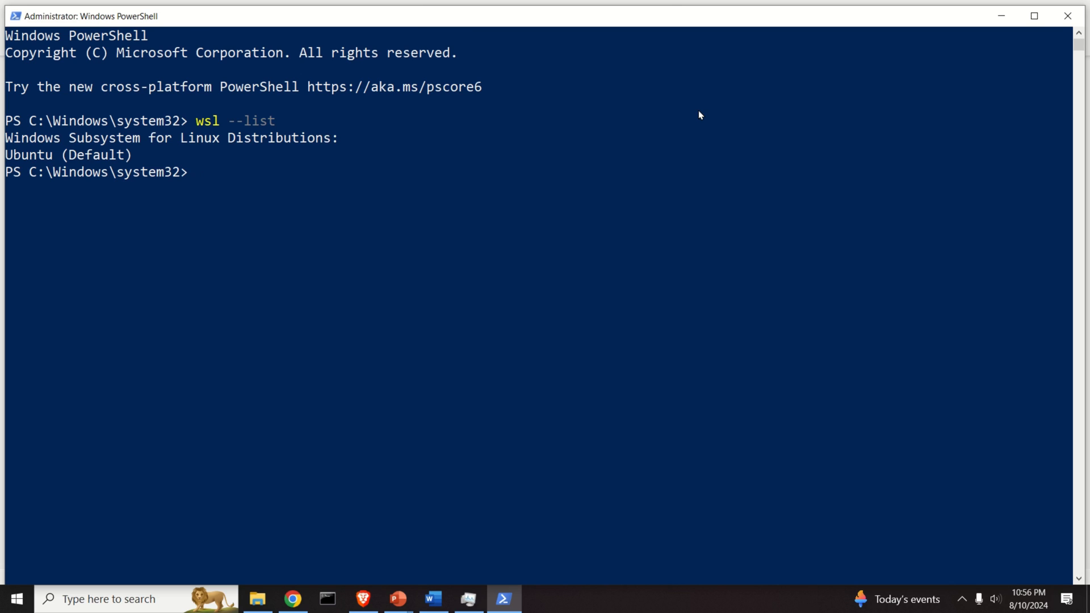
pyautogui.moveTo(144, 148)
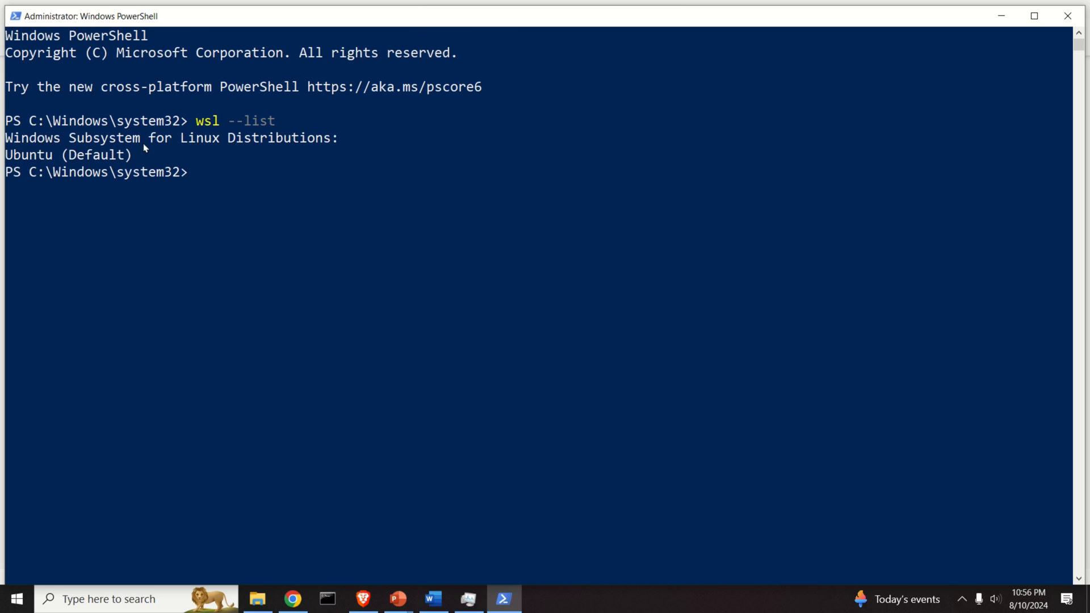
pyautogui.moveTo(97, 155)
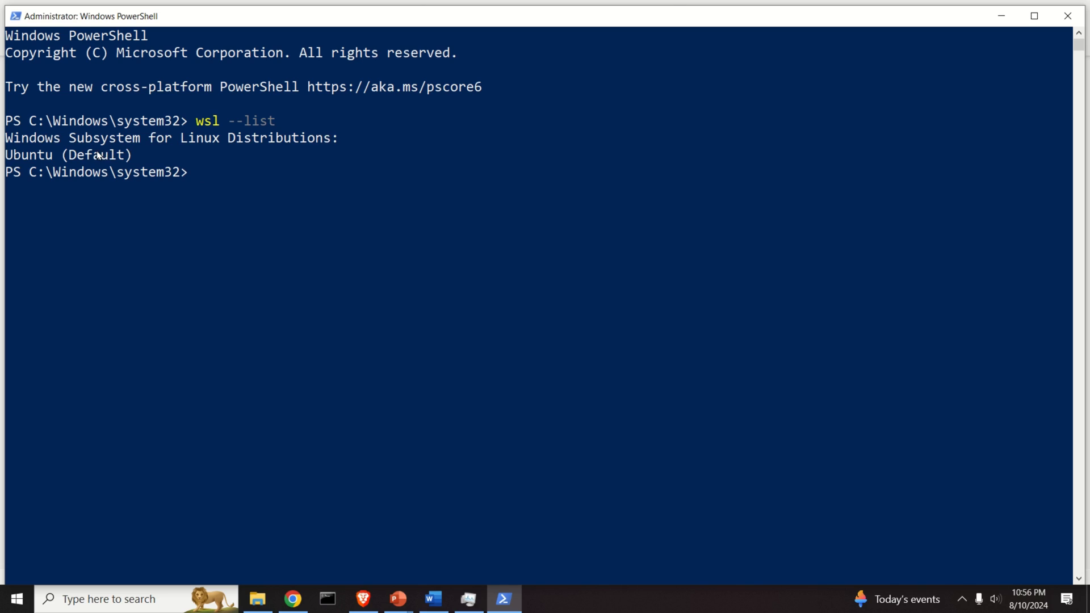
pyautogui.moveTo(239, 153)
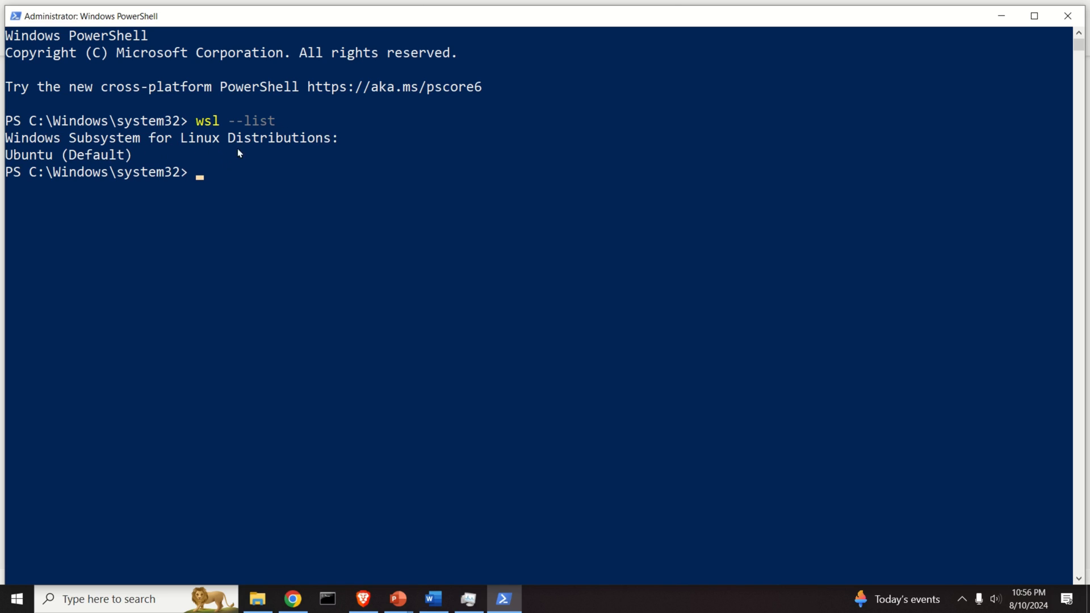
pyautogui.moveTo(197, 137)
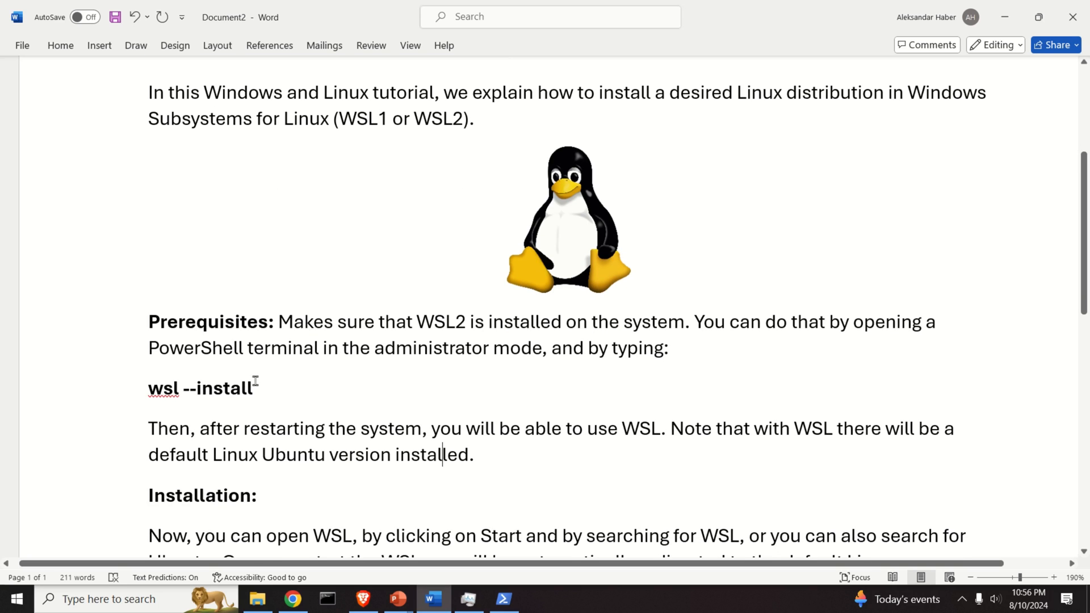
# Step: Paste the wsl --install command from the tutorial at the PowerShell prompt
pyautogui.rightClick(201, 388)
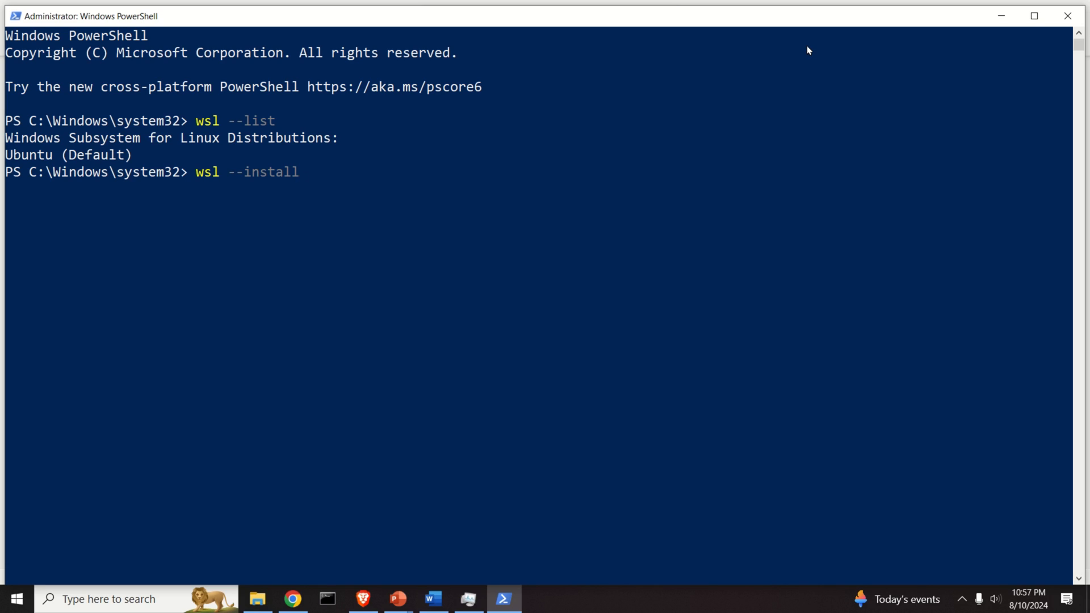
pyautogui.moveTo(679, 228)
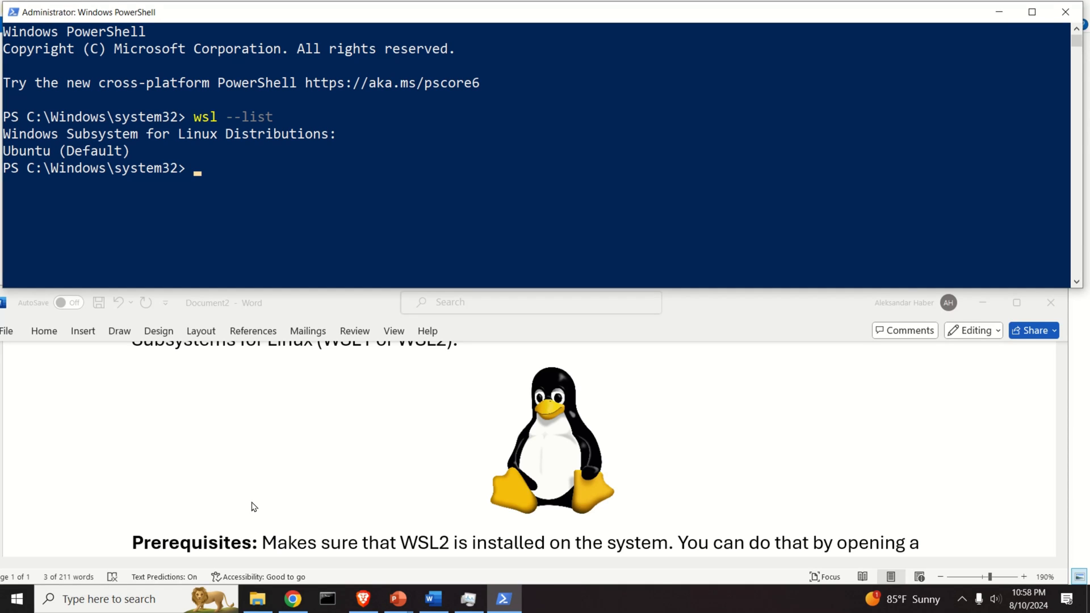
pyautogui.moveTo(323, 465)
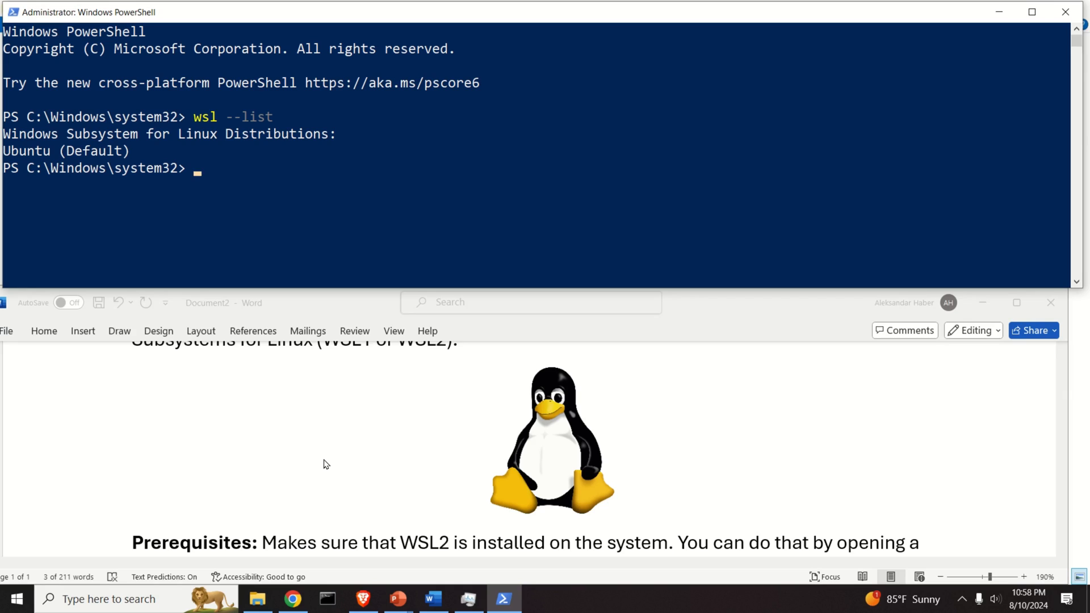
pyautogui.moveTo(327, 447)
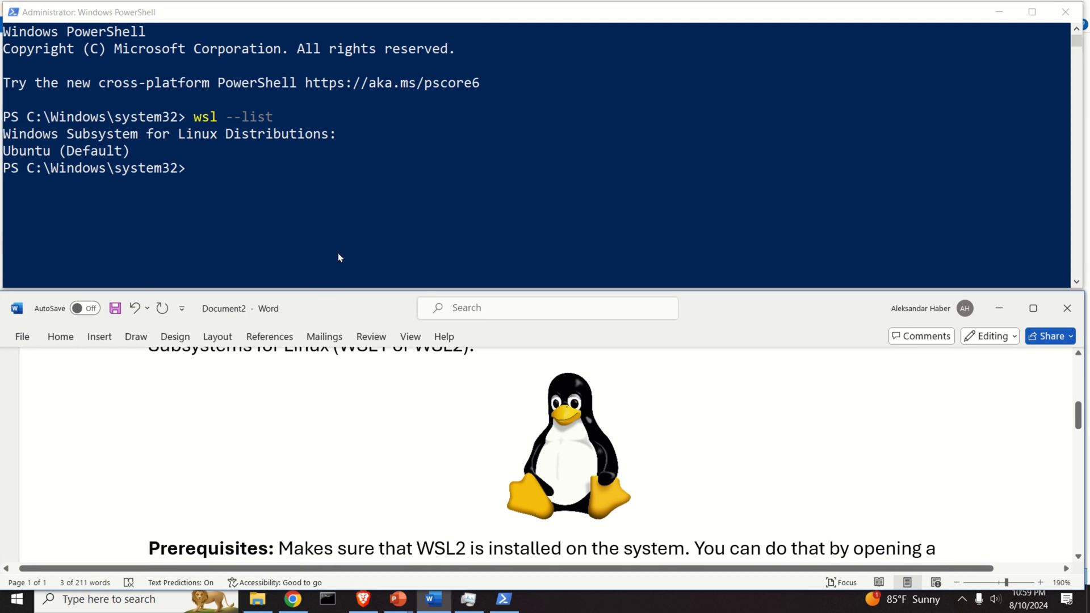
pyautogui.moveTo(223, 349)
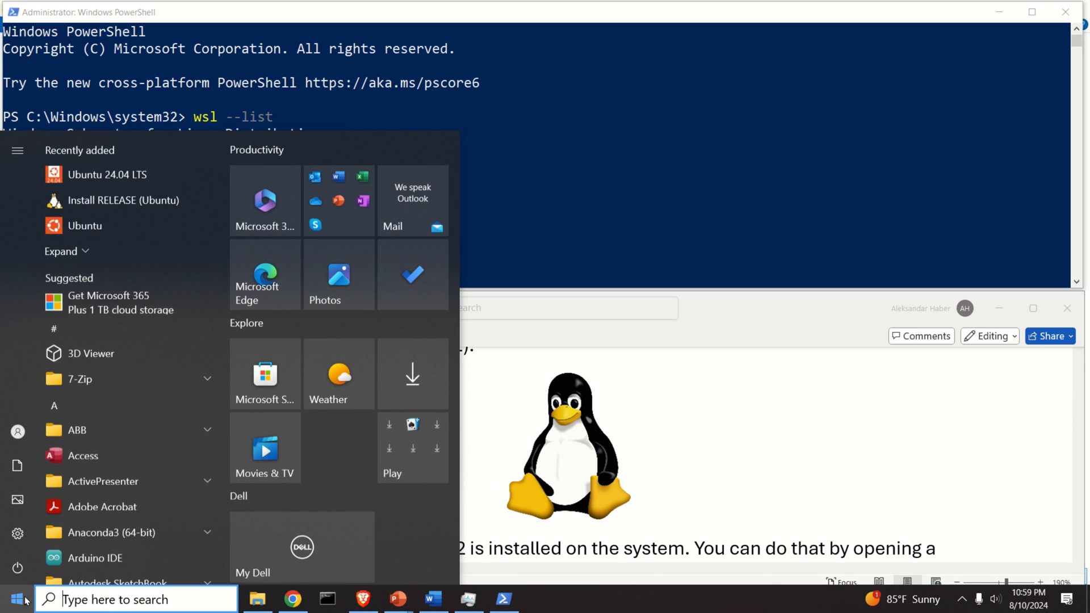
# Step: Launch the WSL terminal and run lsb_release -a, confirming Ubuntu 22.04.3 LTS (jammy)
pyautogui.write('wsl')
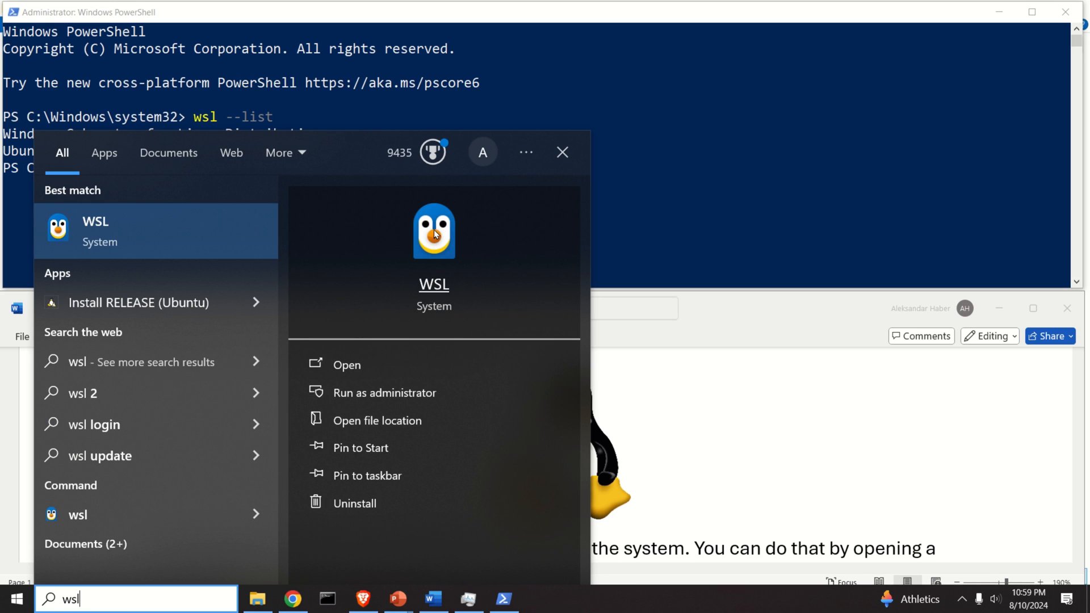
pyautogui.click(346, 365)
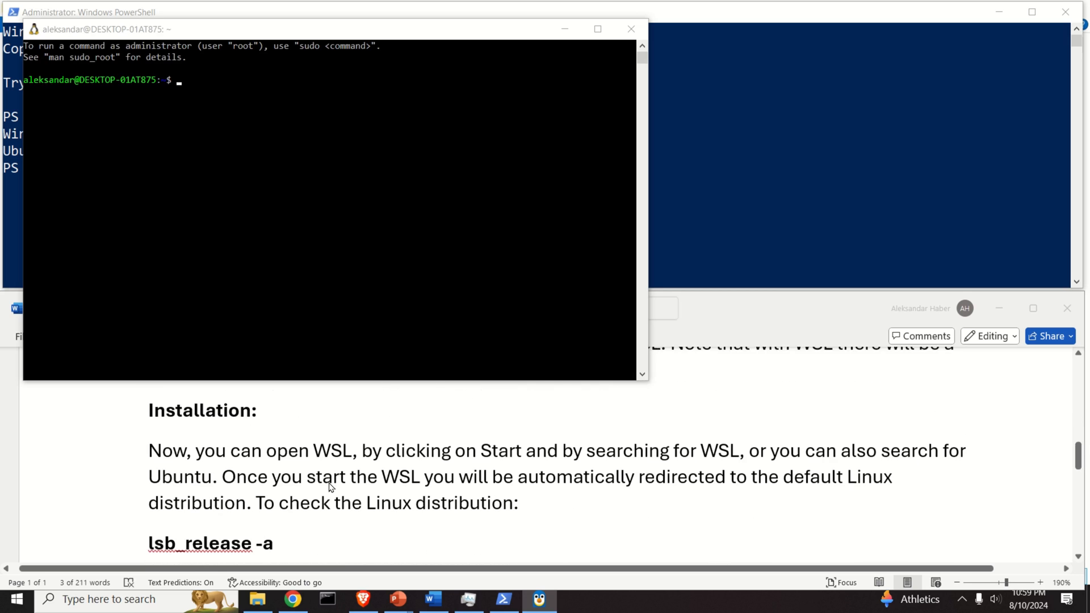
pyautogui.scroll(-3)
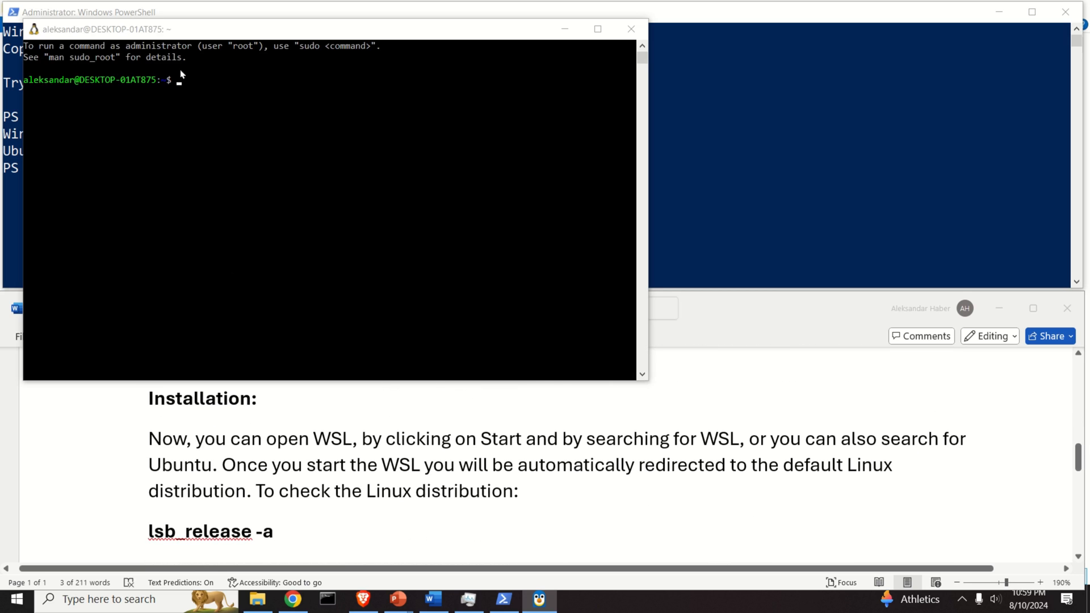
pyautogui.moveTo(236, 207)
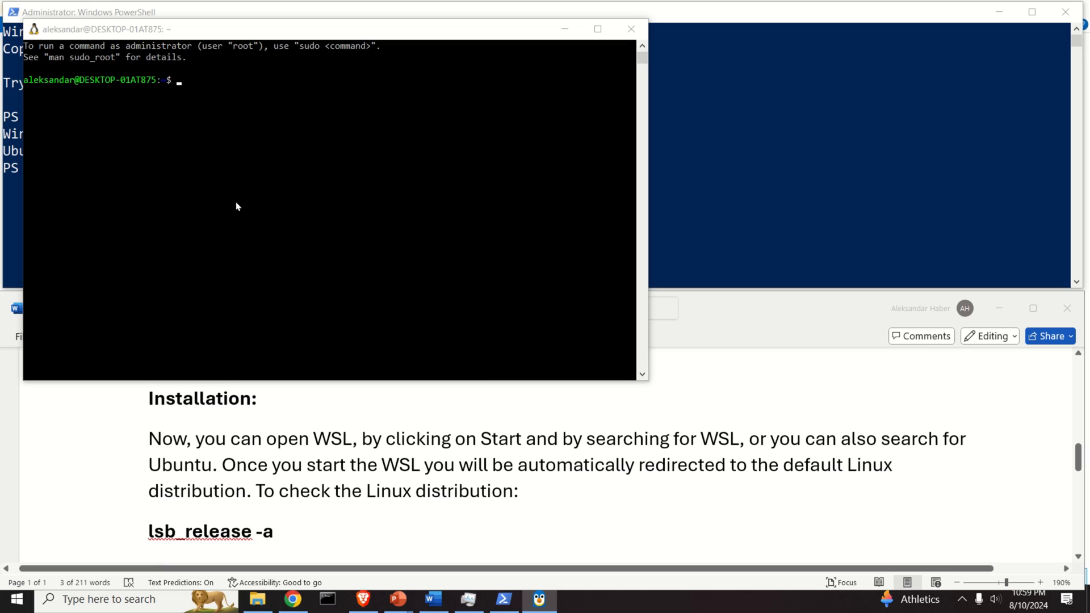
pyautogui.moveTo(272, 554)
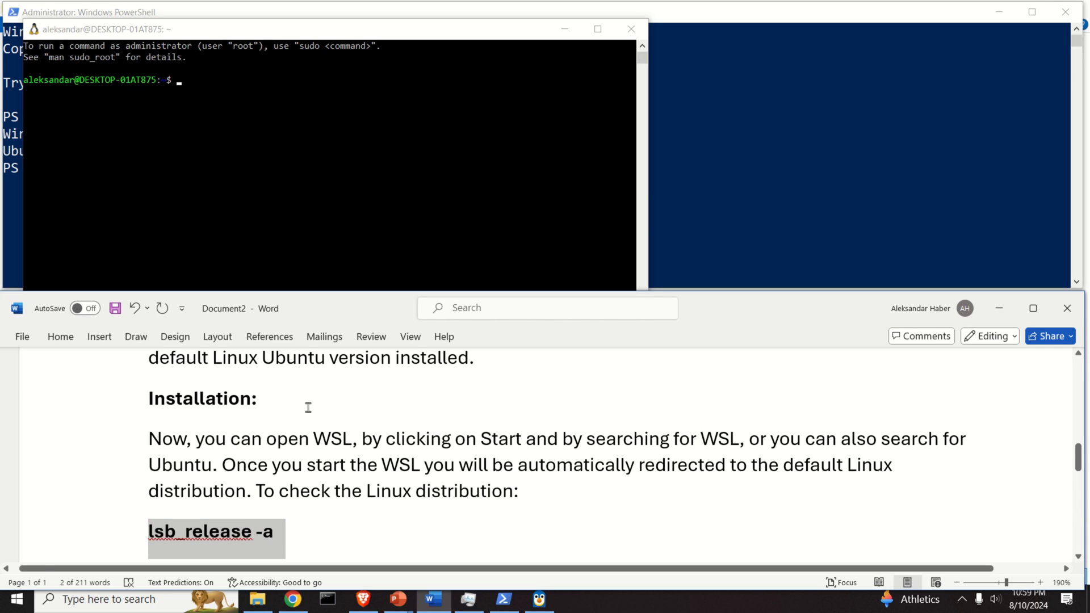
pyautogui.write('lsb_release -a')
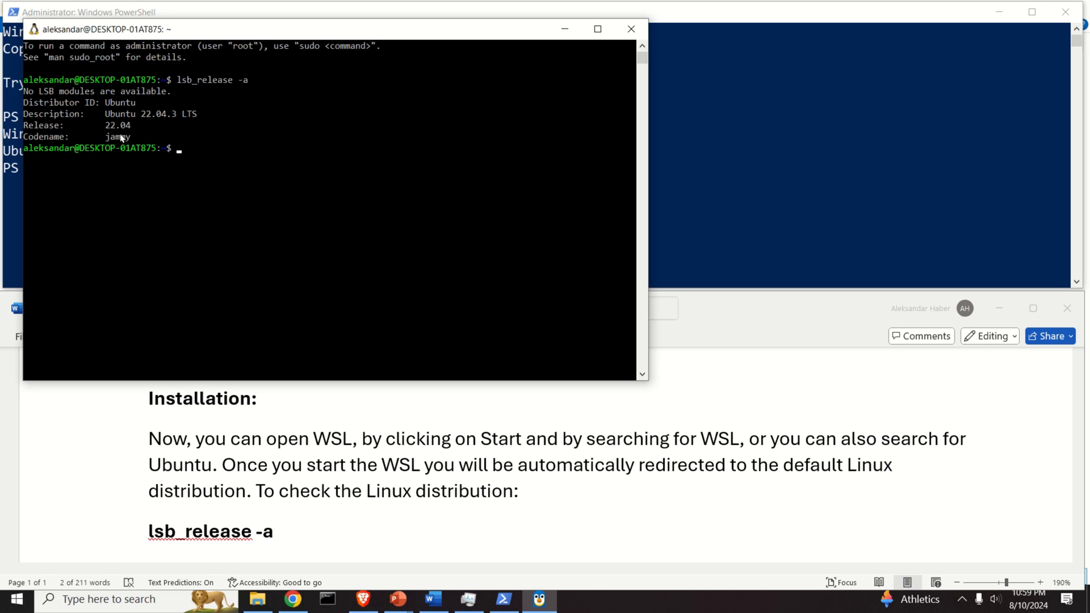
pyautogui.moveTo(630, 29)
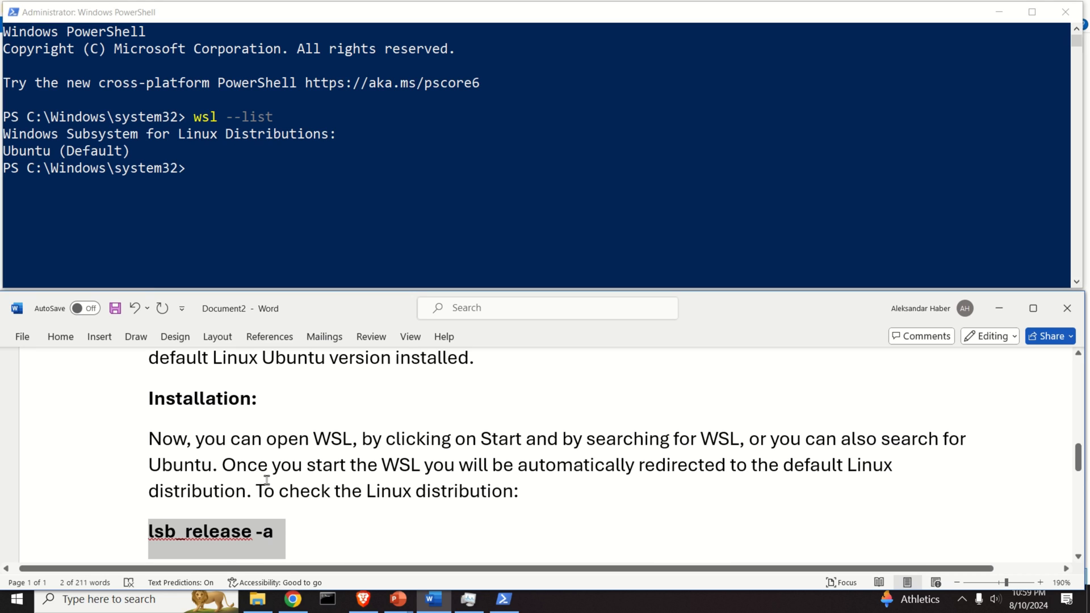
# Step: Scroll the Word tutorial down to the wsl --list --online section
pyautogui.scroll(-3)
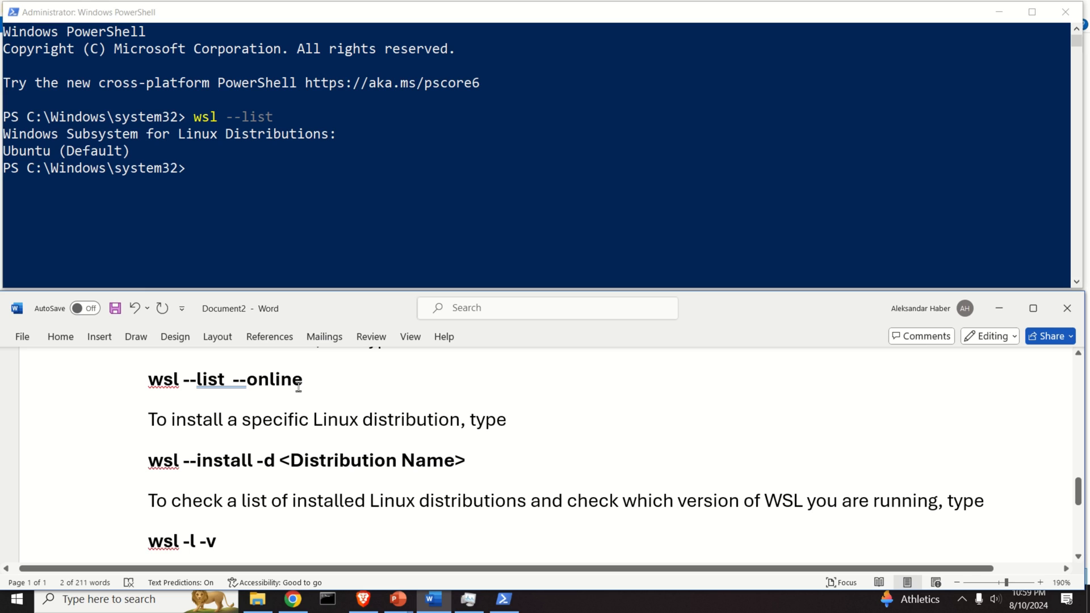
pyautogui.rightClick(222, 379)
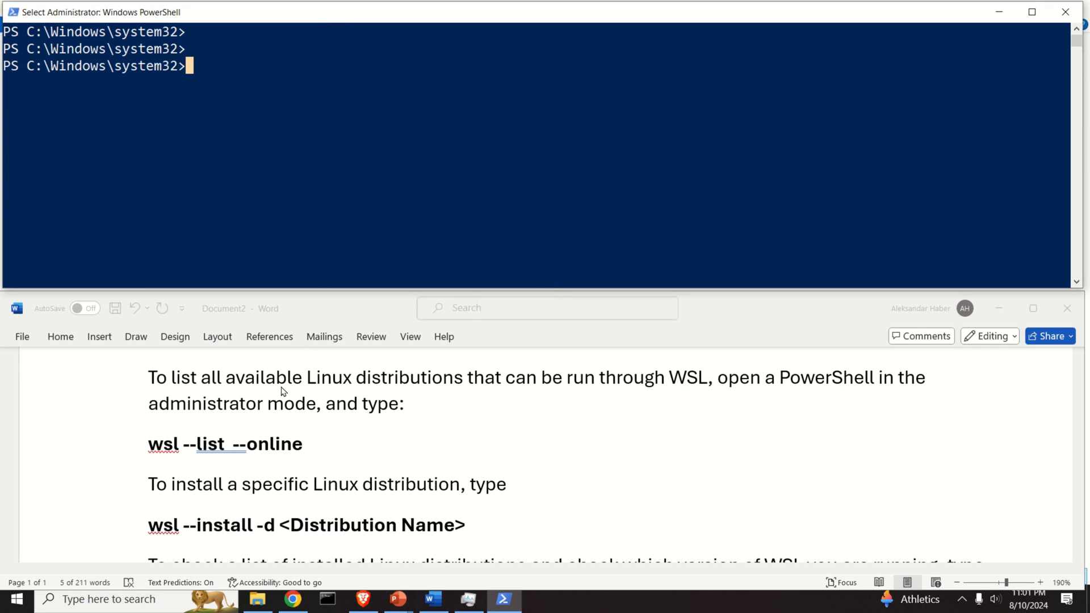
pyautogui.moveTo(290, 395)
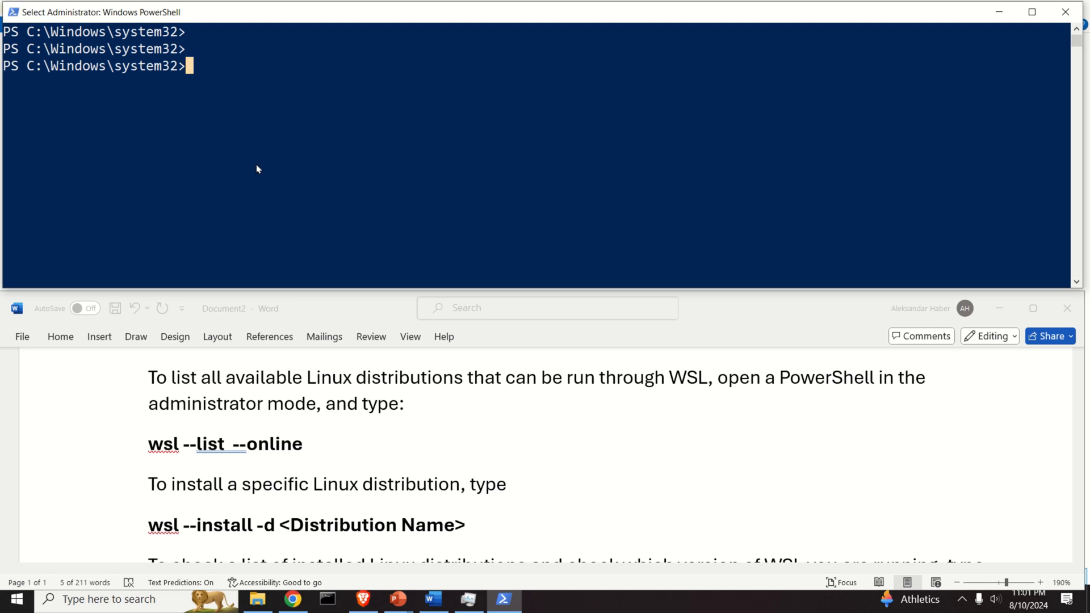
pyautogui.moveTo(214, 160)
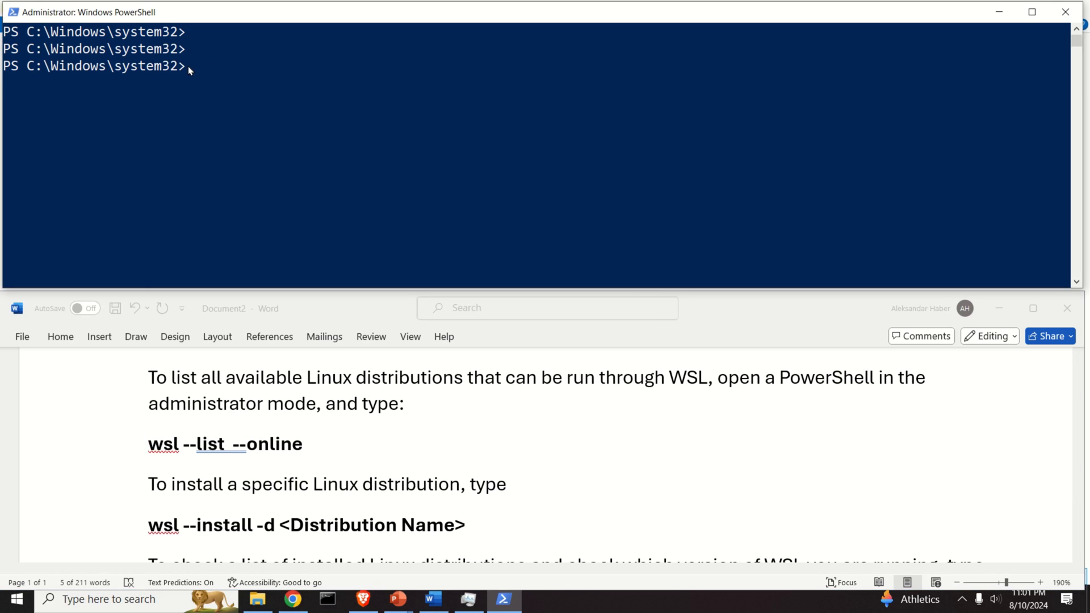
# Step: Run wsl --list --online to list the installable Linux distributions
pyautogui.write('wsl --')
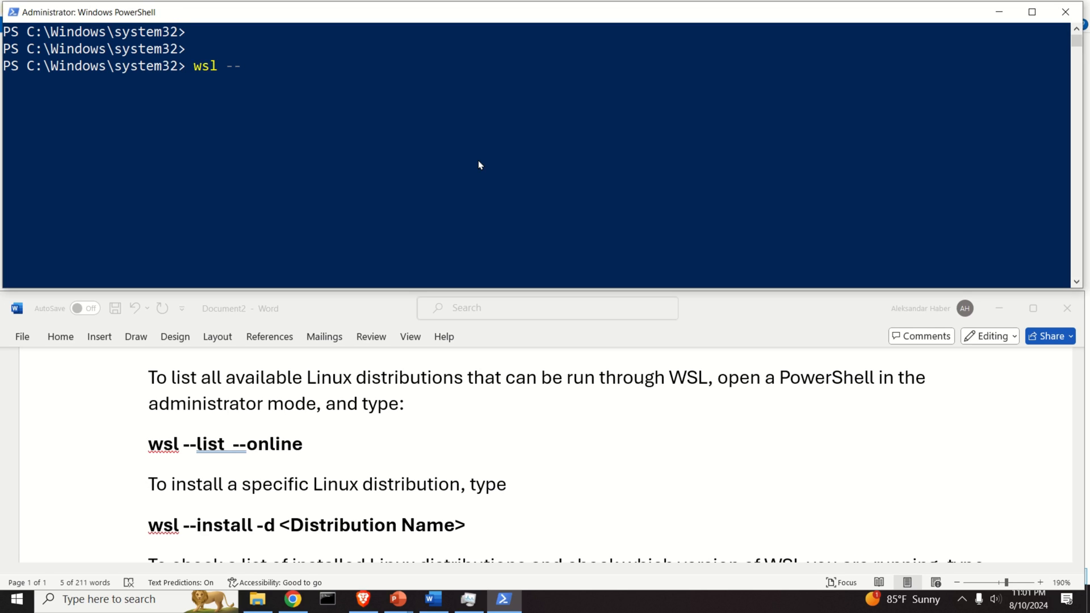
pyautogui.write('list --o')
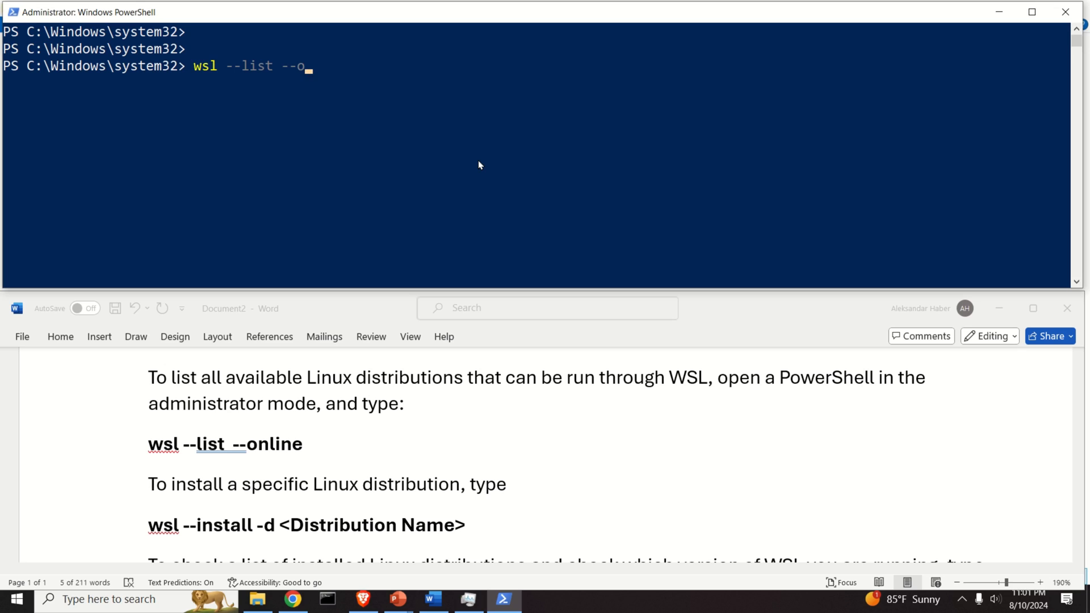
pyautogui.write('nline')
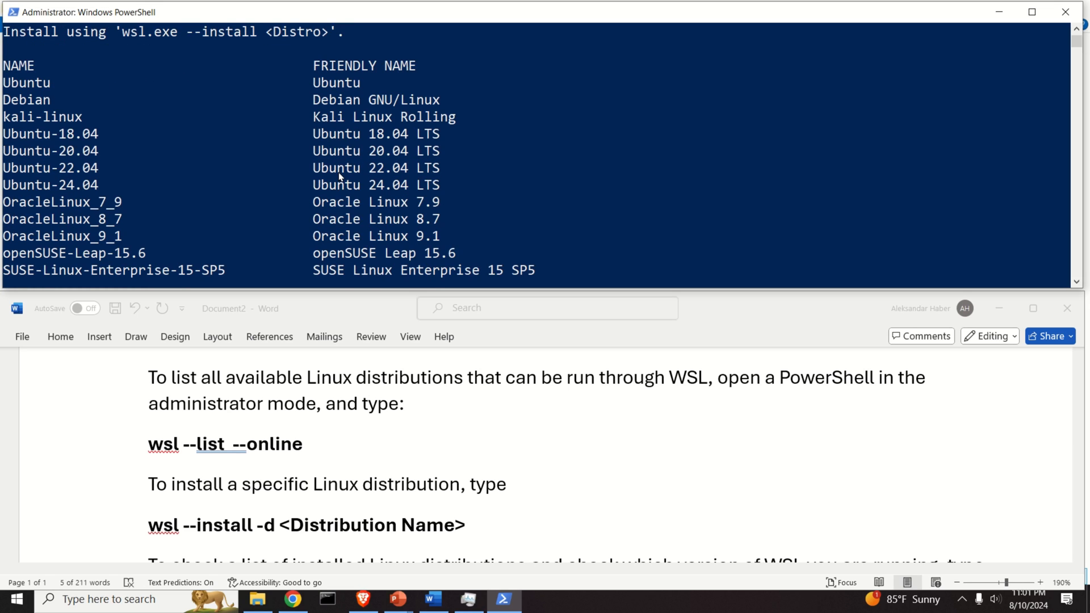
pyautogui.scroll(-3)
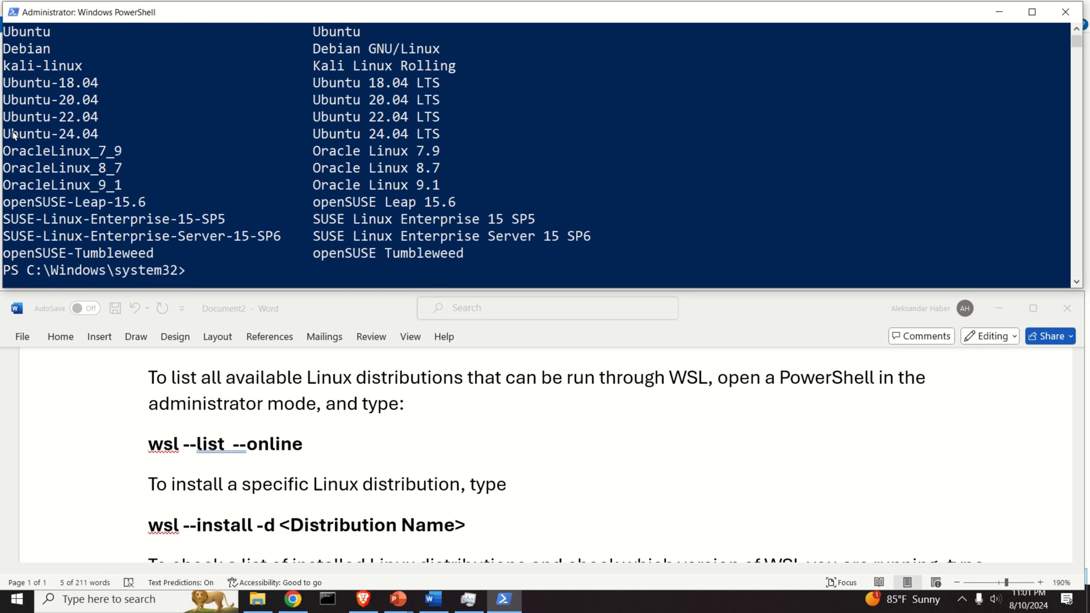
pyautogui.moveTo(64, 136)
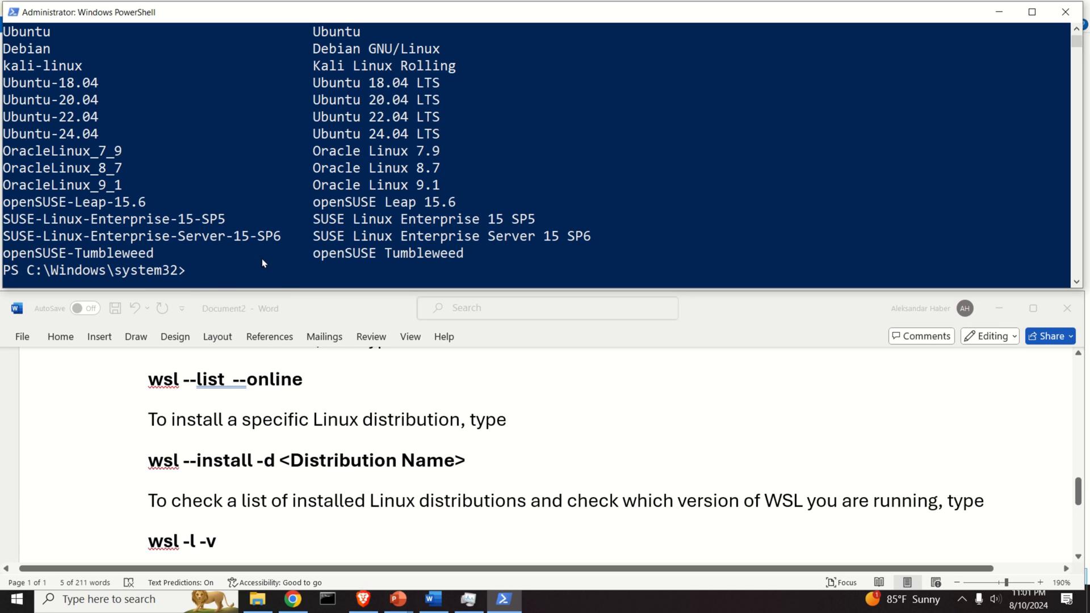
# Step: Type wsl --install -d Ubuntu-24.04 at the prompt
pyautogui.write('w')
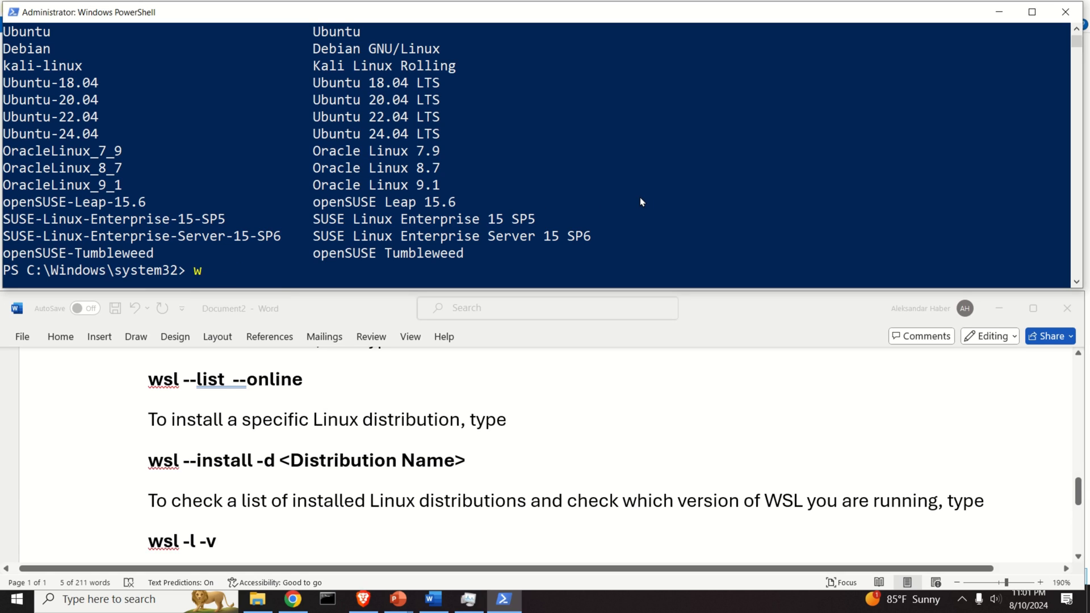
pyautogui.write('sl --')
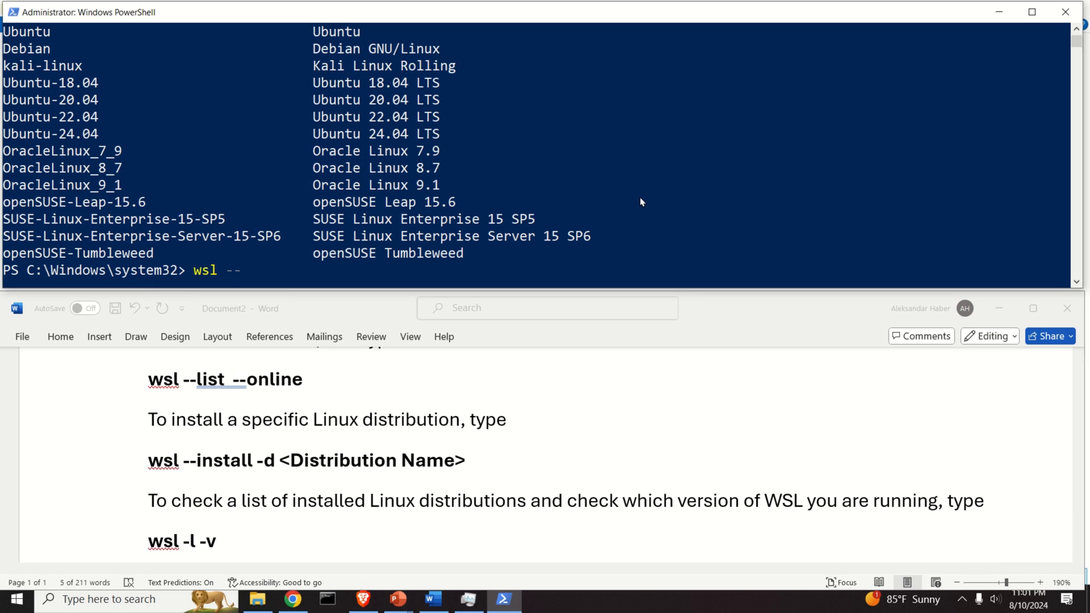
pyautogui.write('install -')
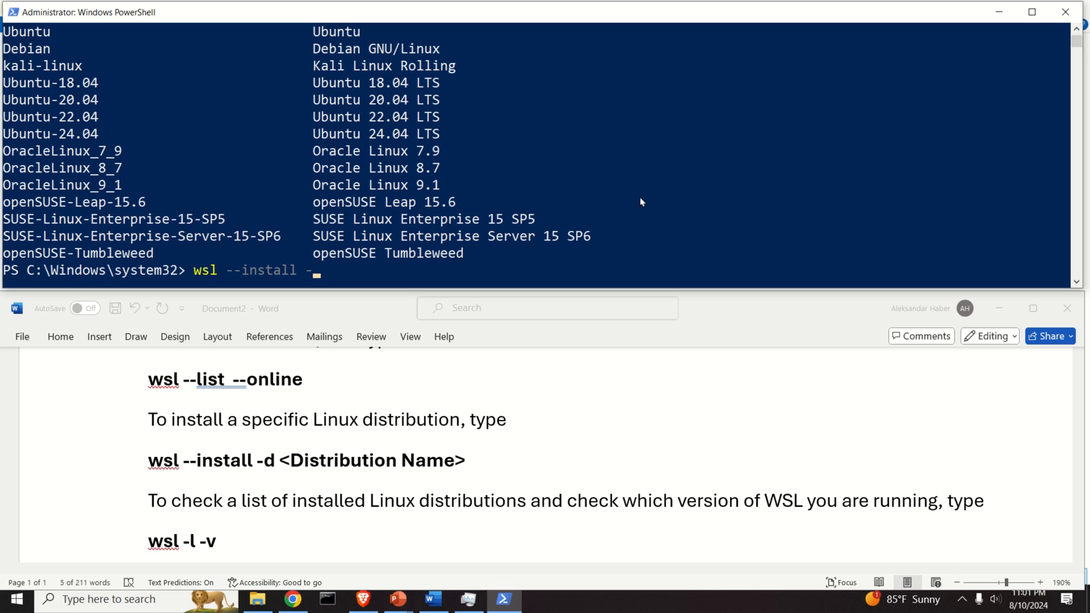
pyautogui.write('d')
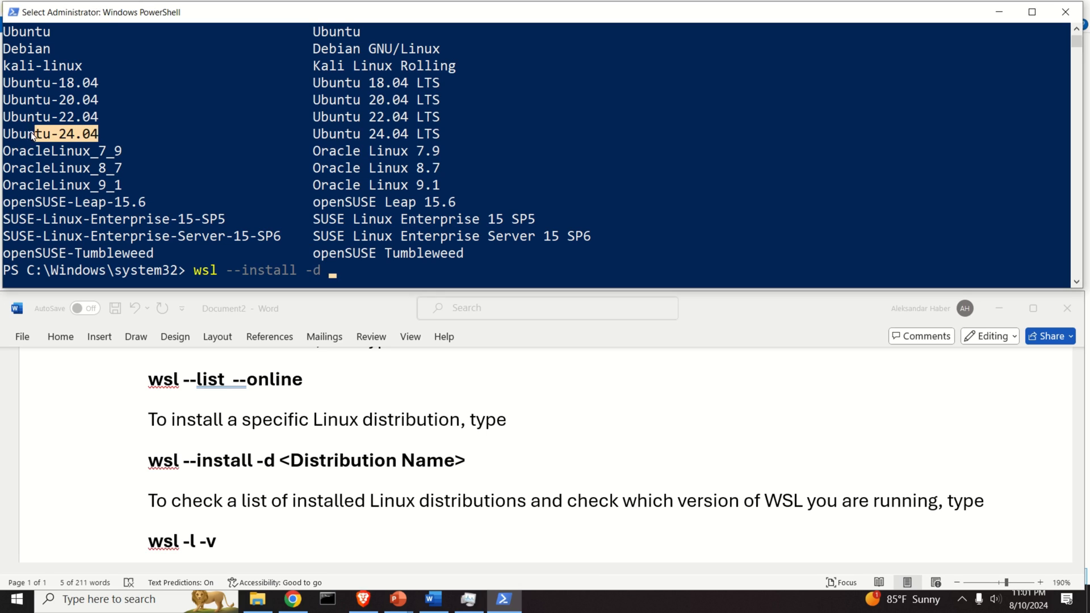
pyautogui.write('Ubuntu-24.04')
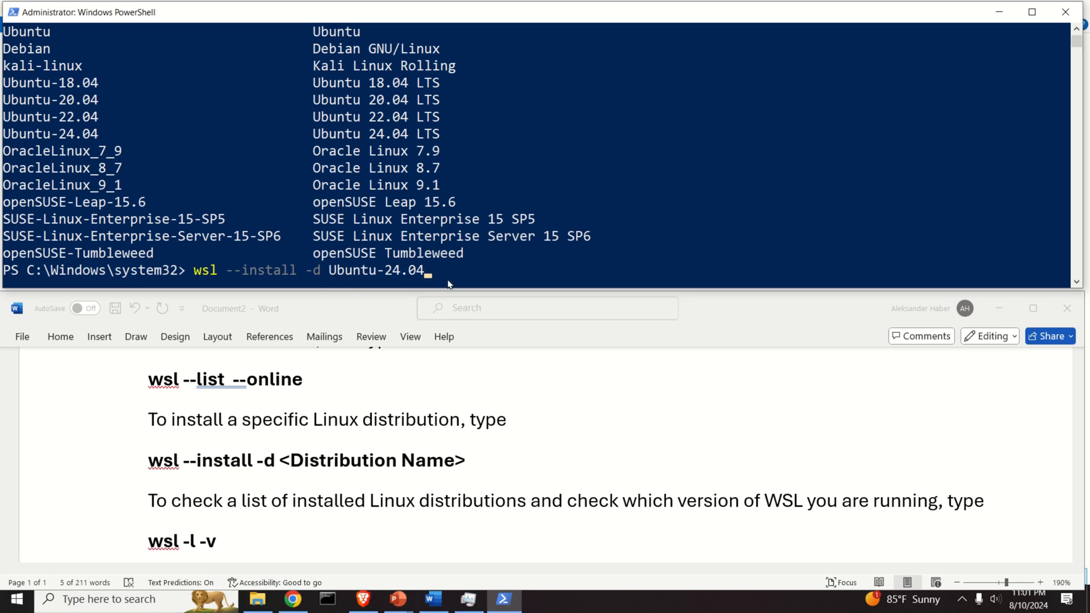
pyautogui.moveTo(449, 285)
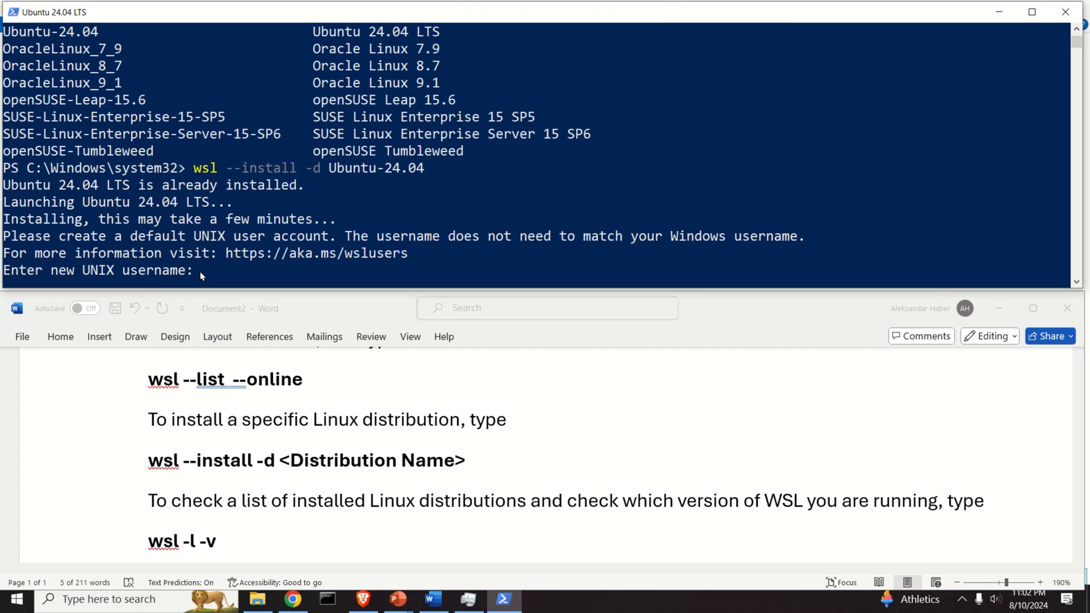
pyautogui.moveTo(347, 286)
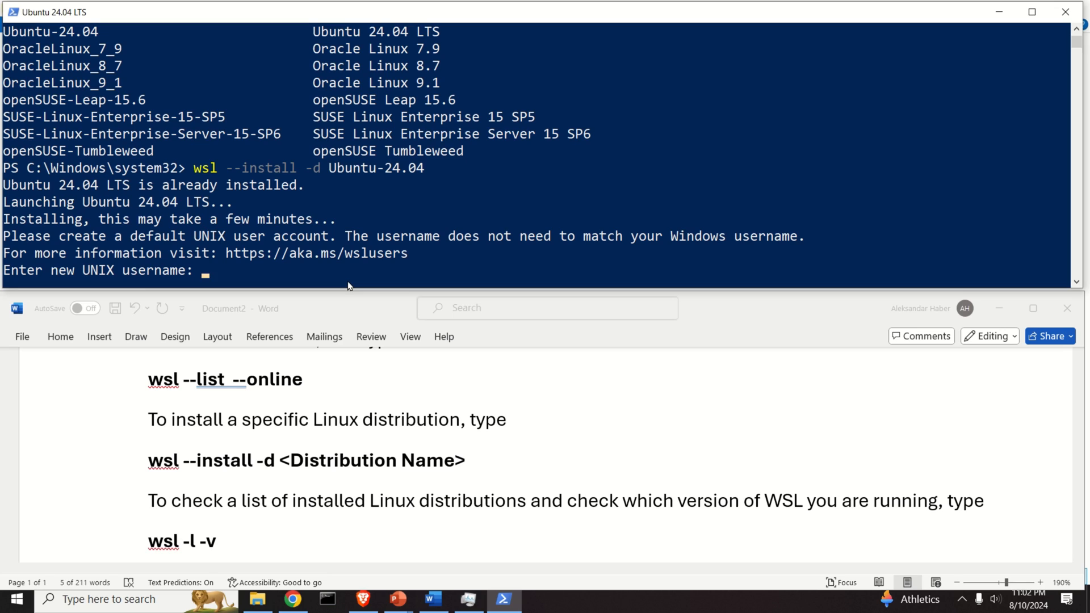
# Step: Create UNIX user 'aleksandar' for Ubuntu 24.04 and run lsb_release to confirm the release
pyautogui.write('aleksandar')
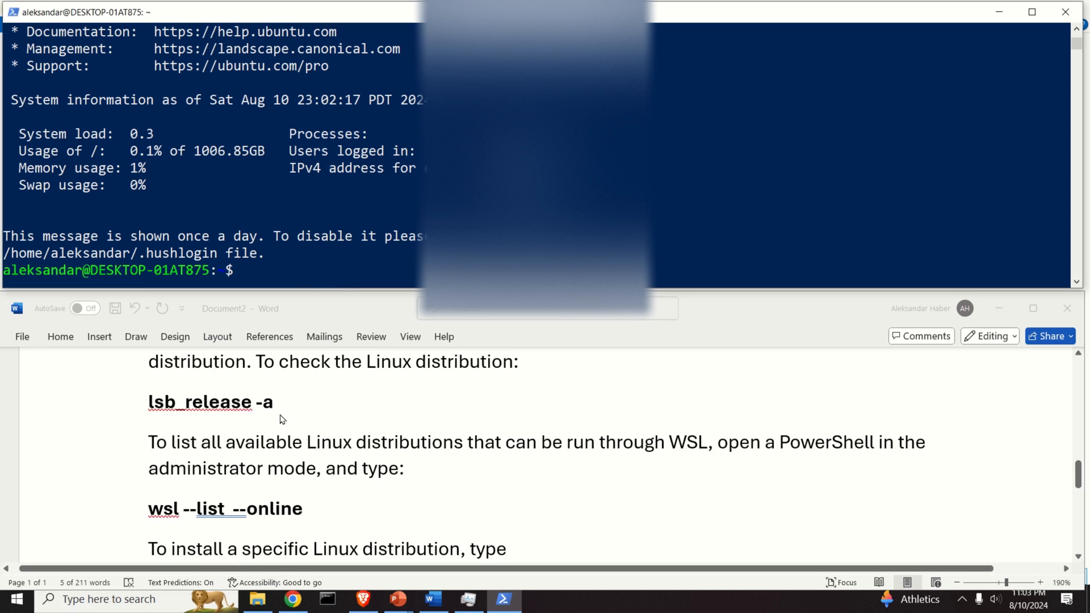
pyautogui.moveTo(670, 251)
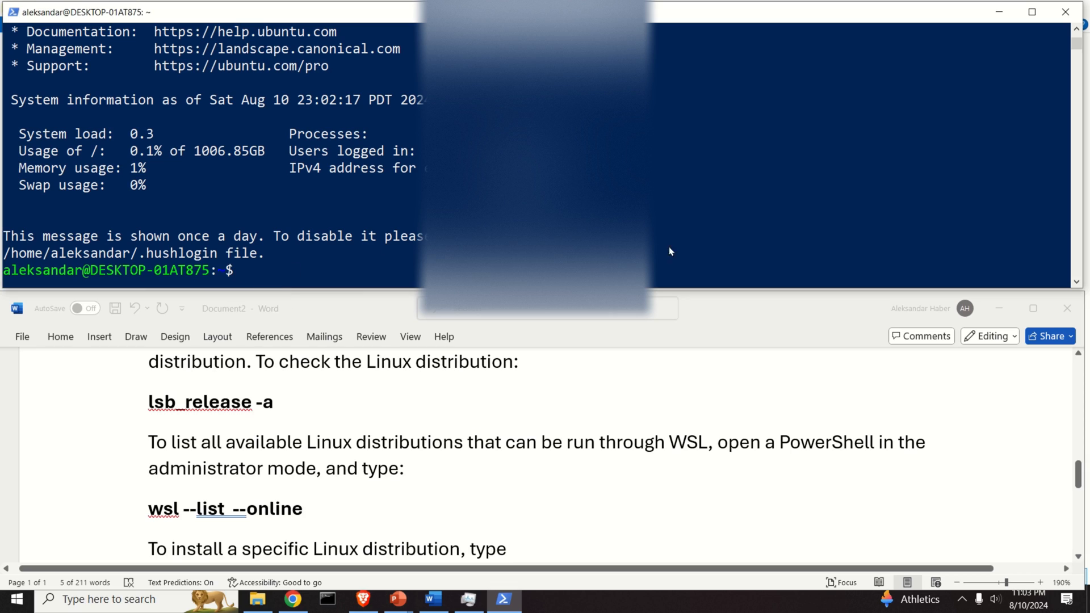
pyautogui.write('ls')
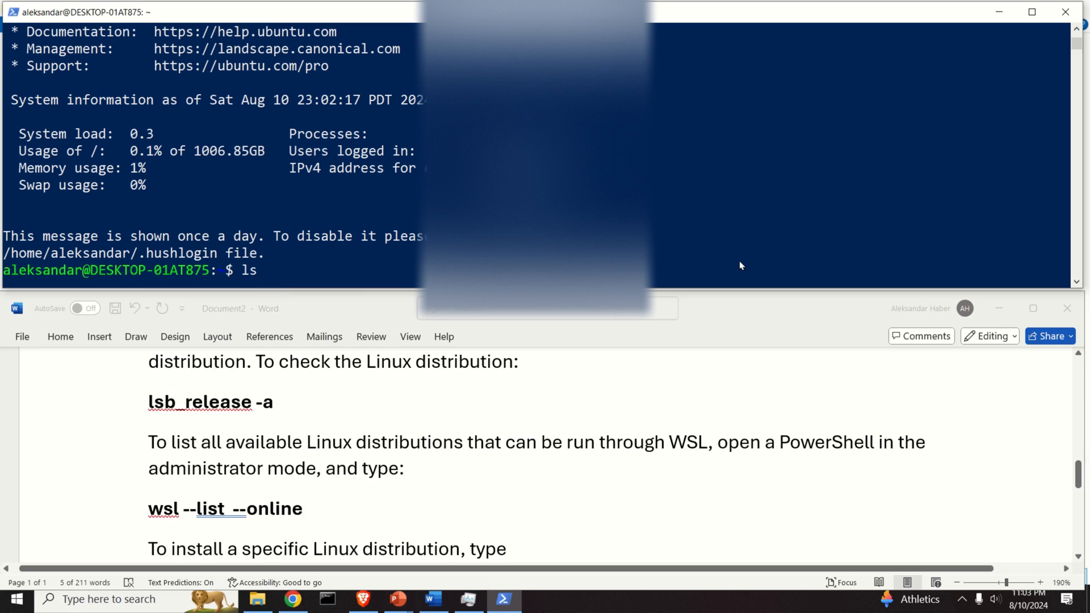
pyautogui.write('lsb_release -a')
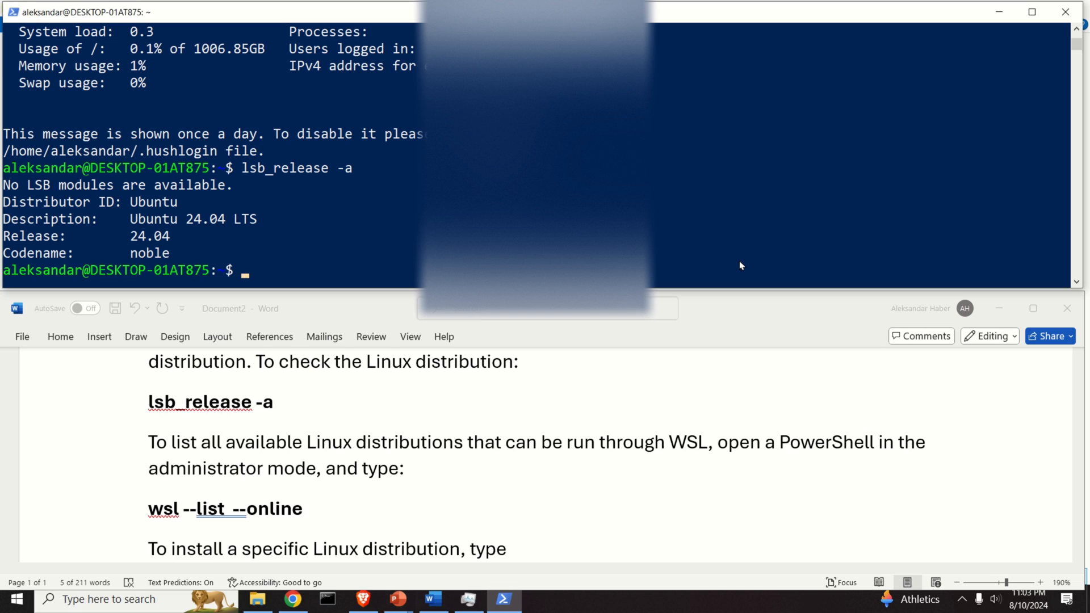
pyautogui.moveTo(926, 70)
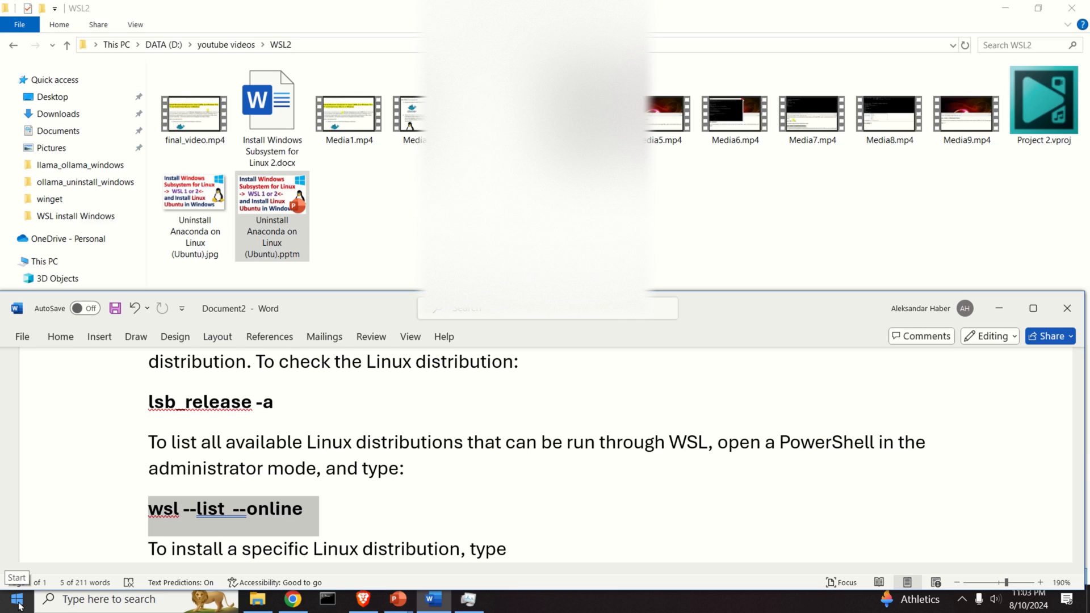
# Step: Launch Ubuntu 24.04 LTS from Start and run lsb_release -a, reporting noble
pyautogui.click(15, 598)
pyautogui.write('ubuntu')
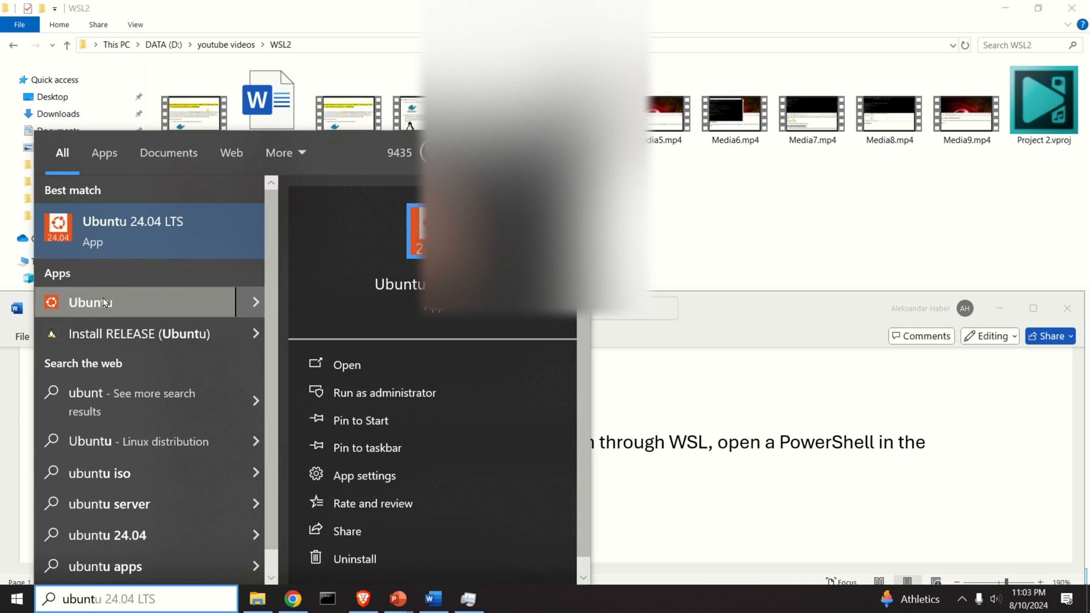
pyautogui.moveTo(109, 298)
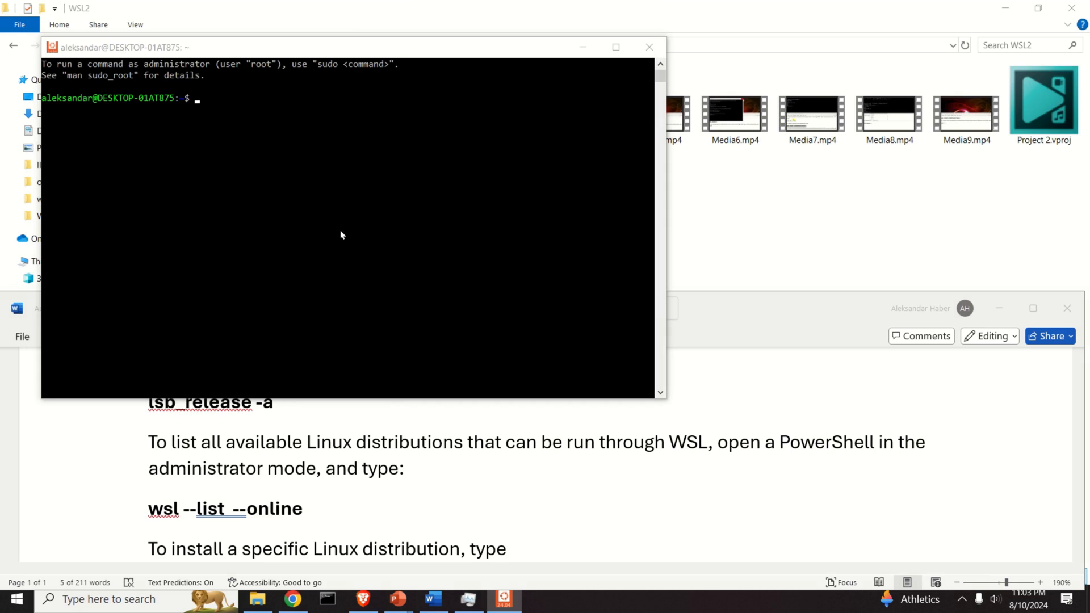
pyautogui.moveTo(632, 139)
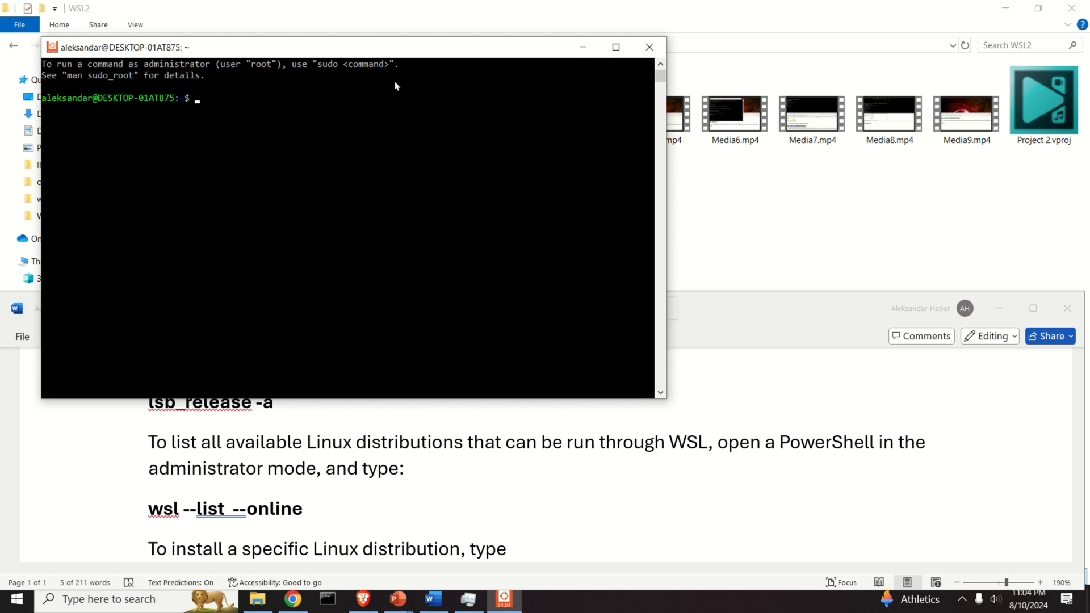
pyautogui.write('lsb_release -a')
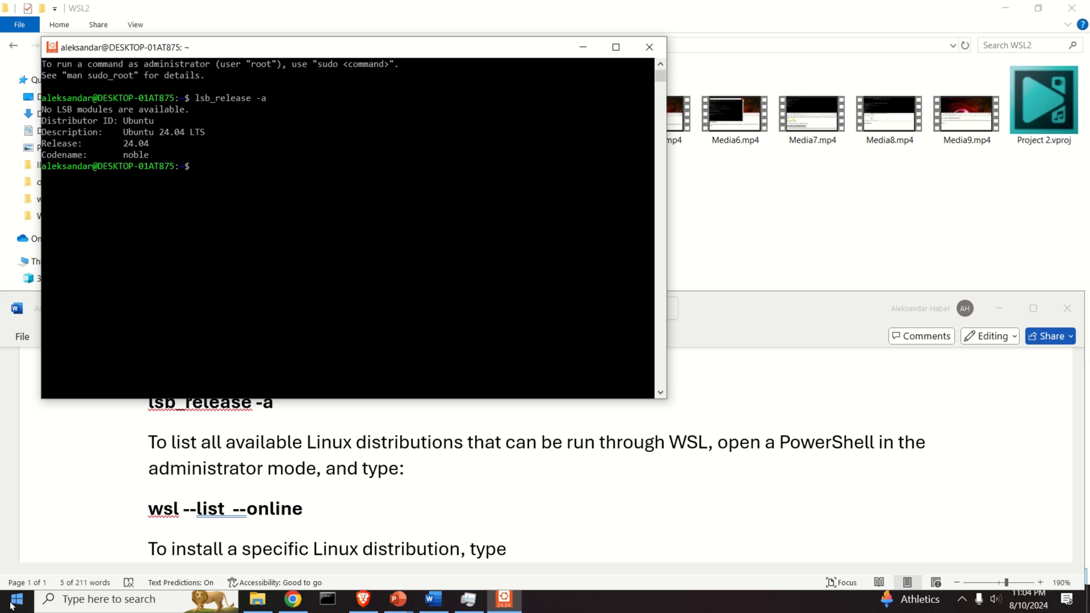
pyautogui.moveTo(10, 600)
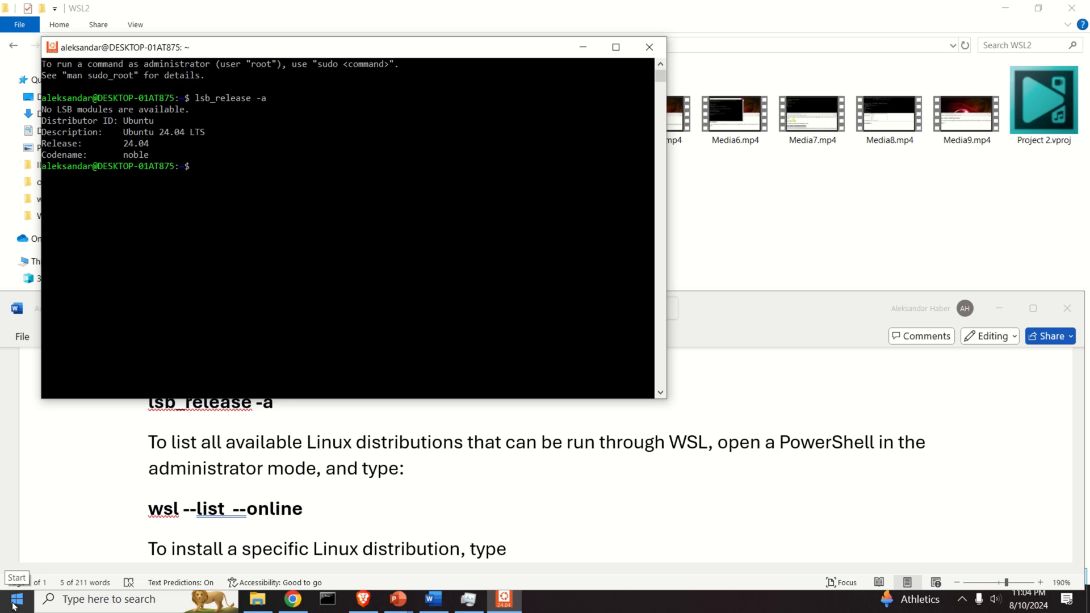
# Step: Launch the Ubuntu app and run lsb_release -a, reporting Ubuntu 22.04.3 LTS (jammy)
pyautogui.click(11, 599)
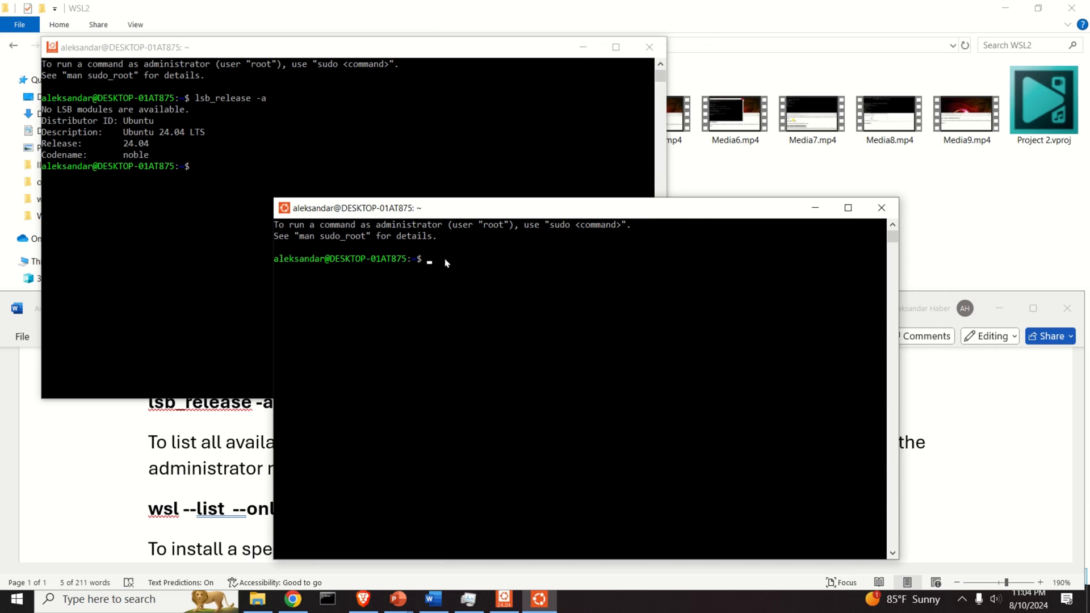
pyautogui.write('ls')
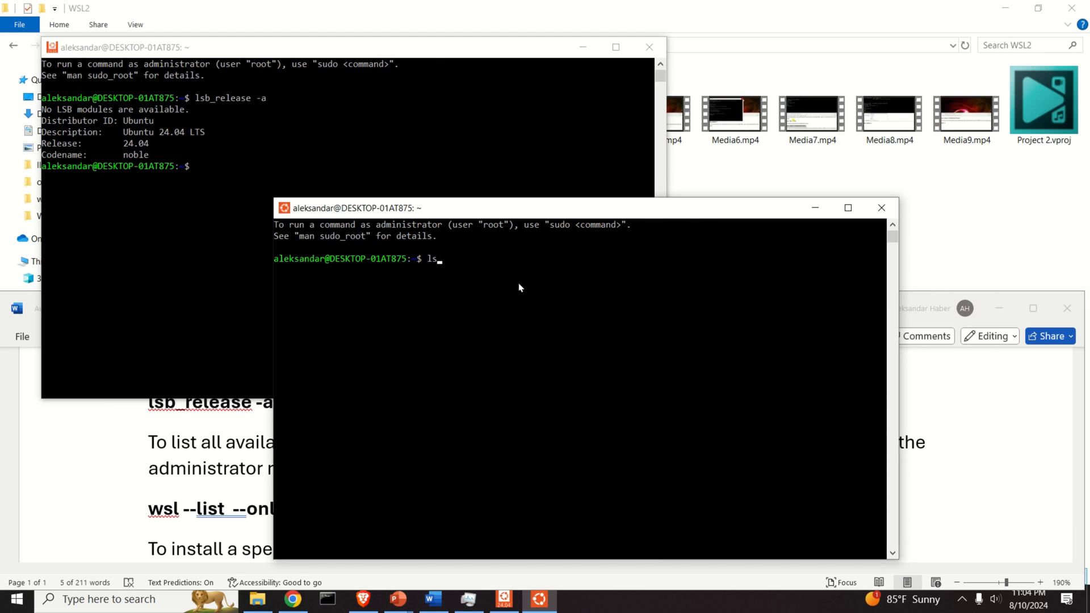
pyautogui.write('sb_release')
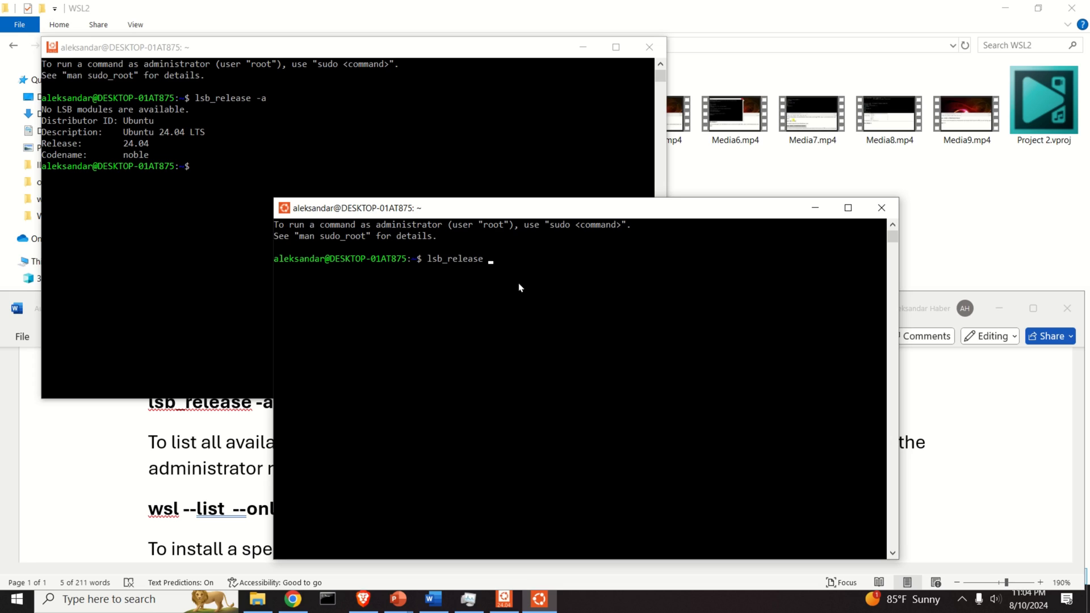
pyautogui.write('-a')
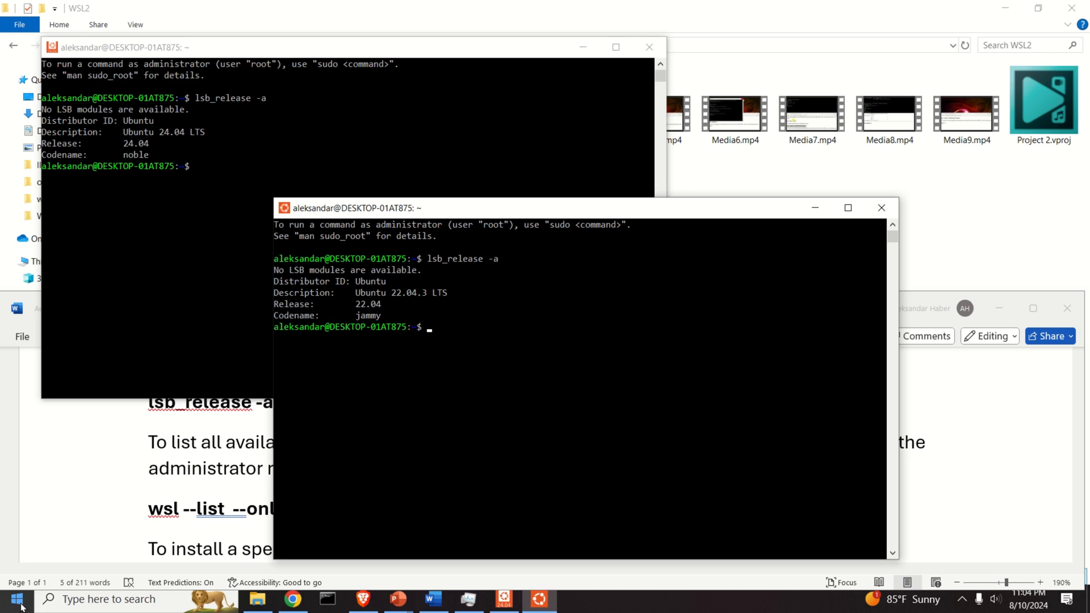
# Step: Open a terminal through the WSL app and run lsb_release, reporting Ubuntu 22.04.3 (jammy)
pyautogui.click(12, 598)
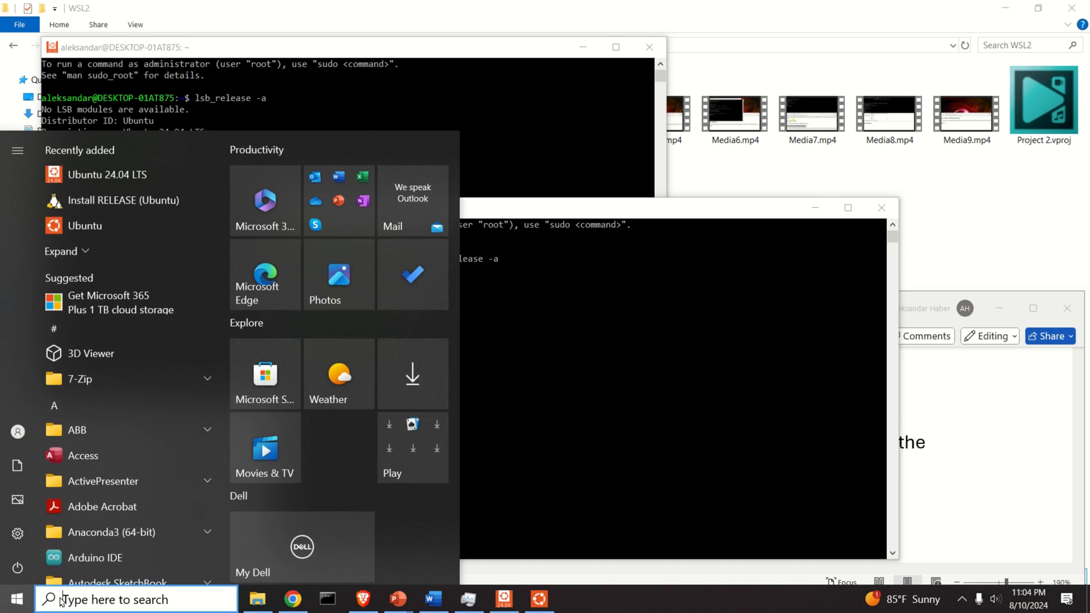
pyautogui.write('wsl')
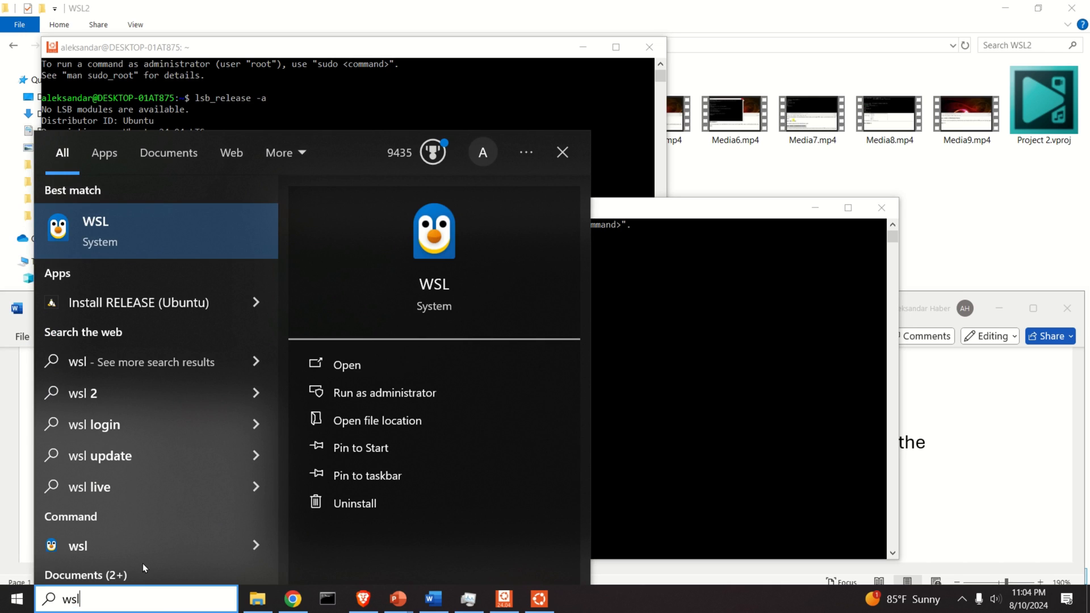
pyautogui.click(346, 364)
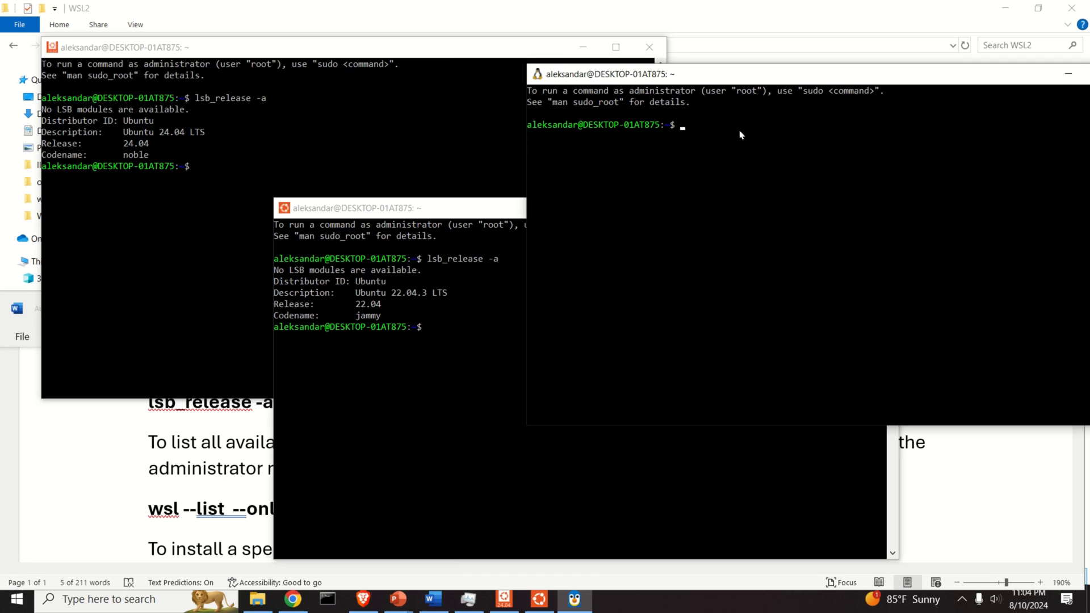
pyautogui.write('lsb_release -a')
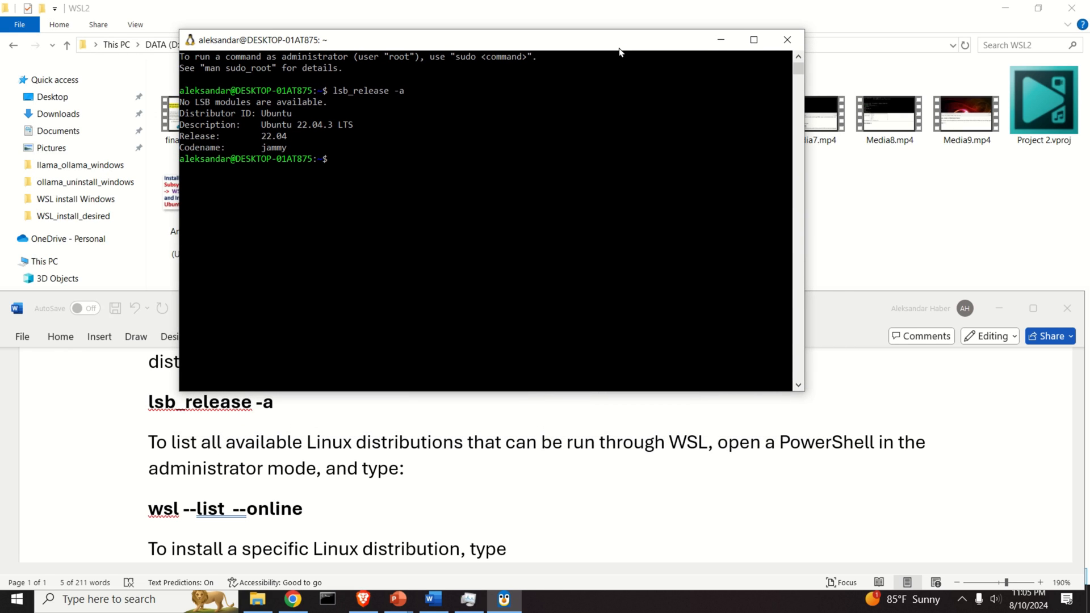
pyautogui.moveTo(621, 69)
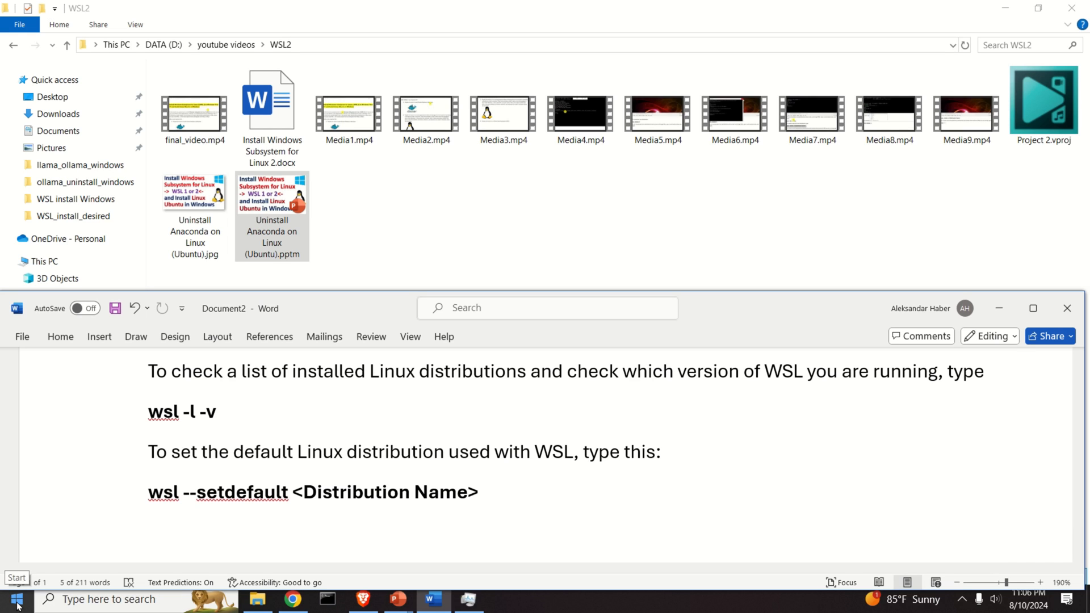
# Step: Open an administrator PowerShell and list WSL distributions with wsl -l -v
pyautogui.click(15, 599)
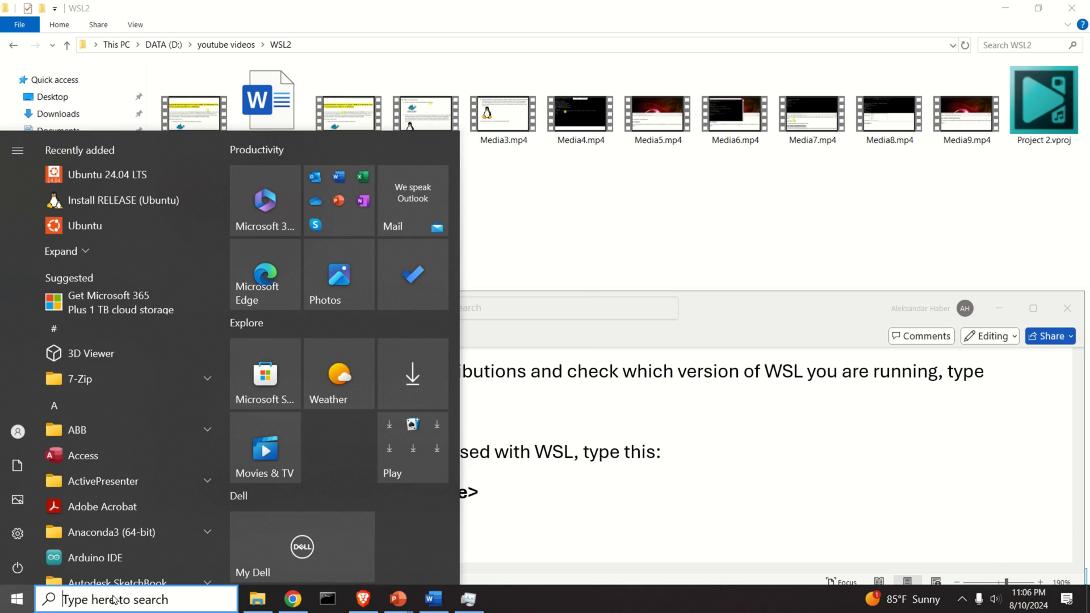
pyautogui.write('power')
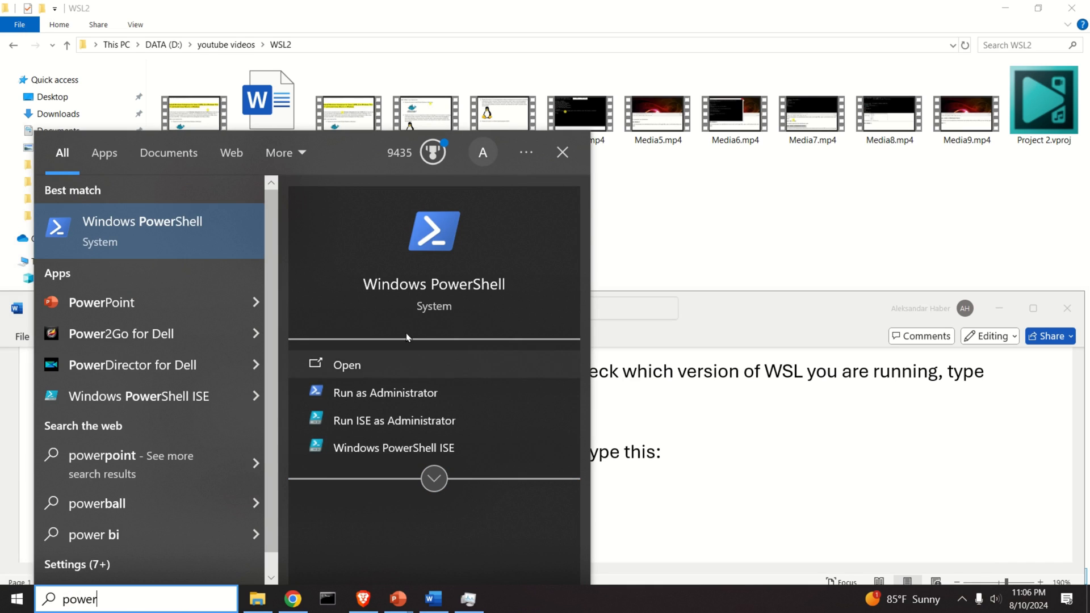
pyautogui.click(385, 392)
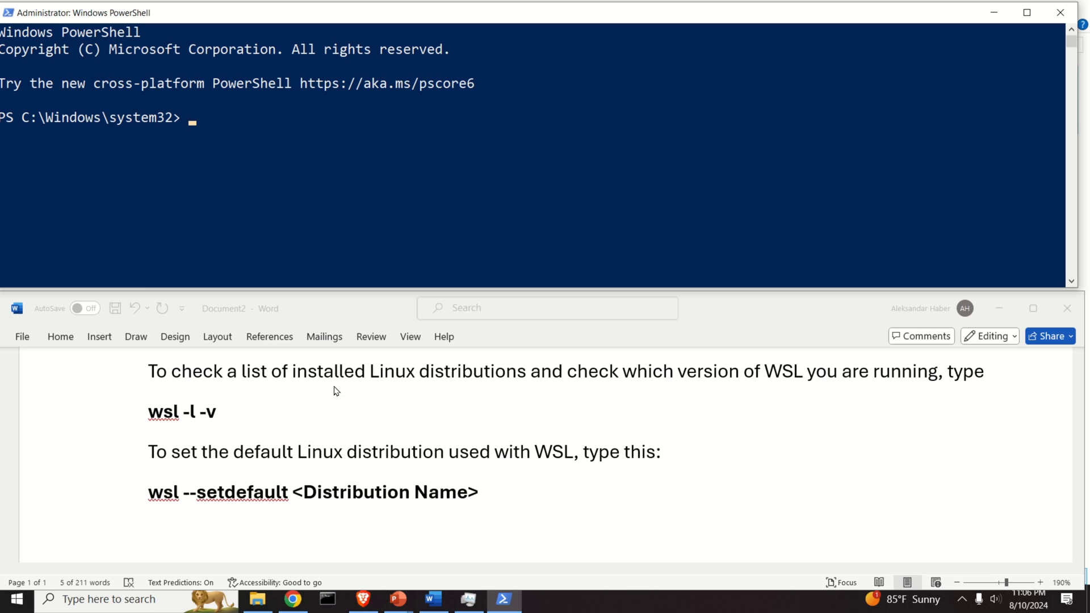
pyautogui.moveTo(258, 151)
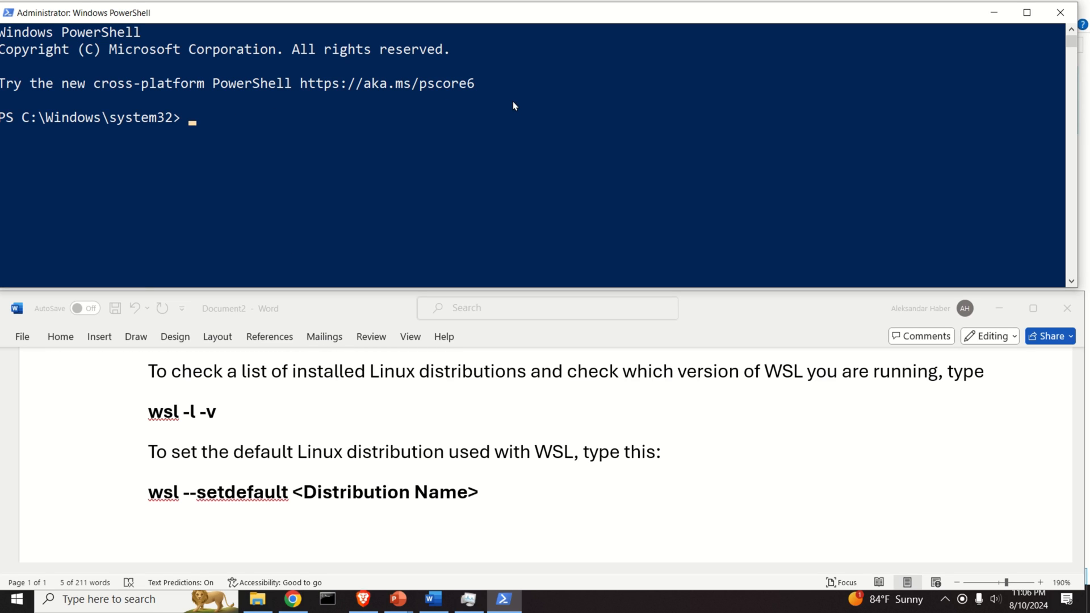
pyautogui.write('wsl -l -v')
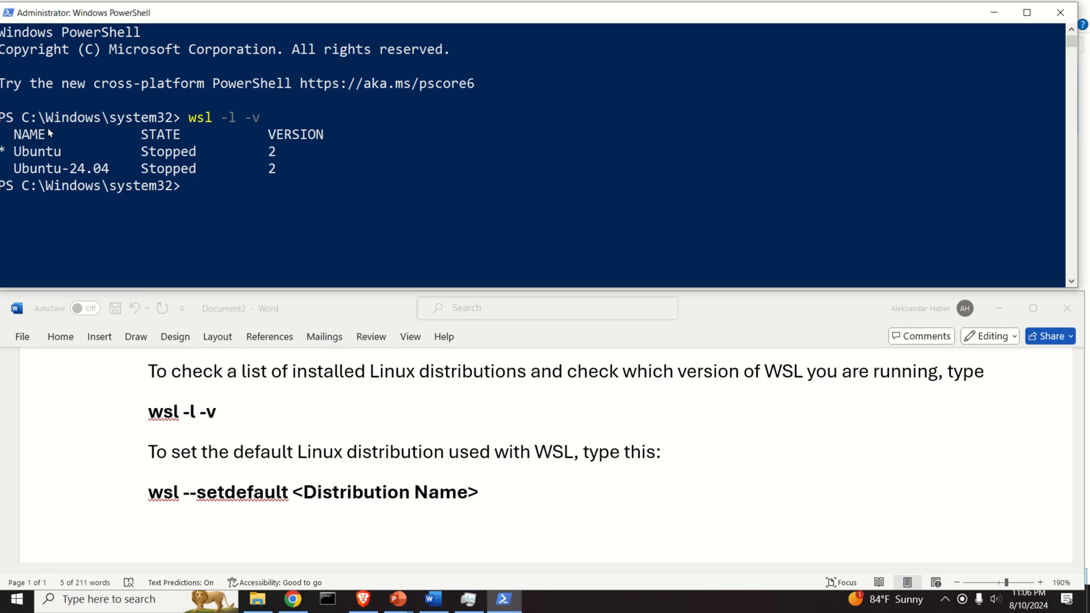
pyautogui.moveTo(80, 163)
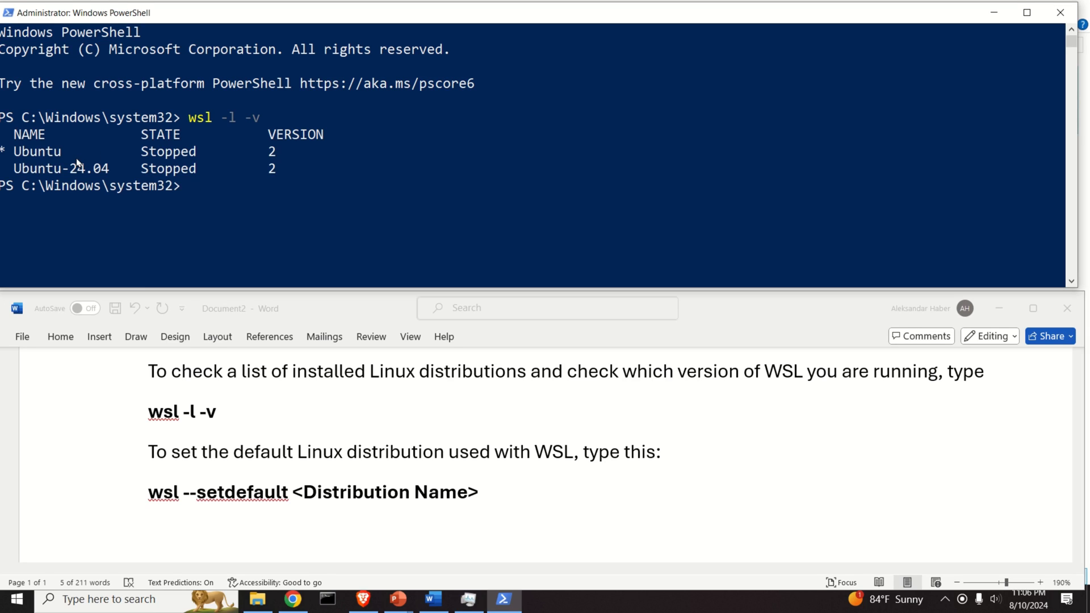
pyautogui.moveTo(27, 169)
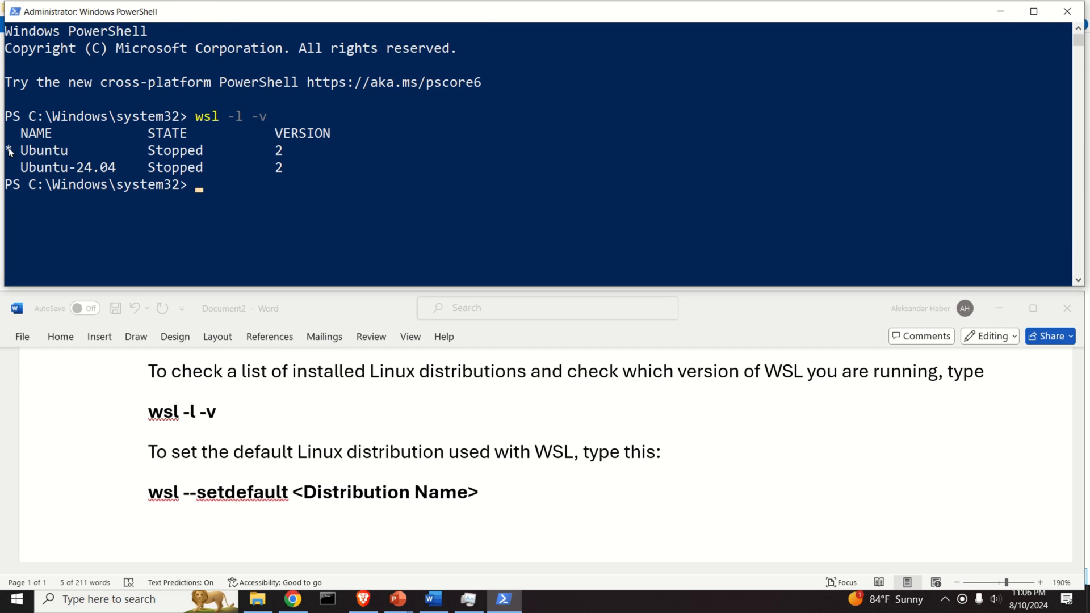
pyautogui.moveTo(205, 189)
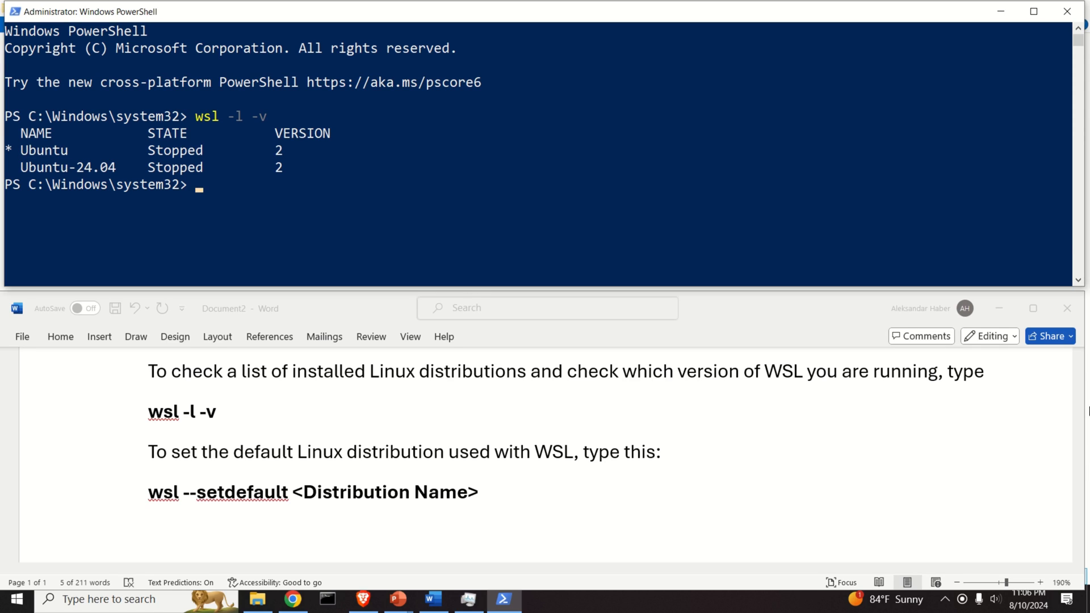
# Step: Set Ubuntu-24.04 as default with wsl --setdefault and re-list to confirm the asterisk
pyautogui.write('wsl')
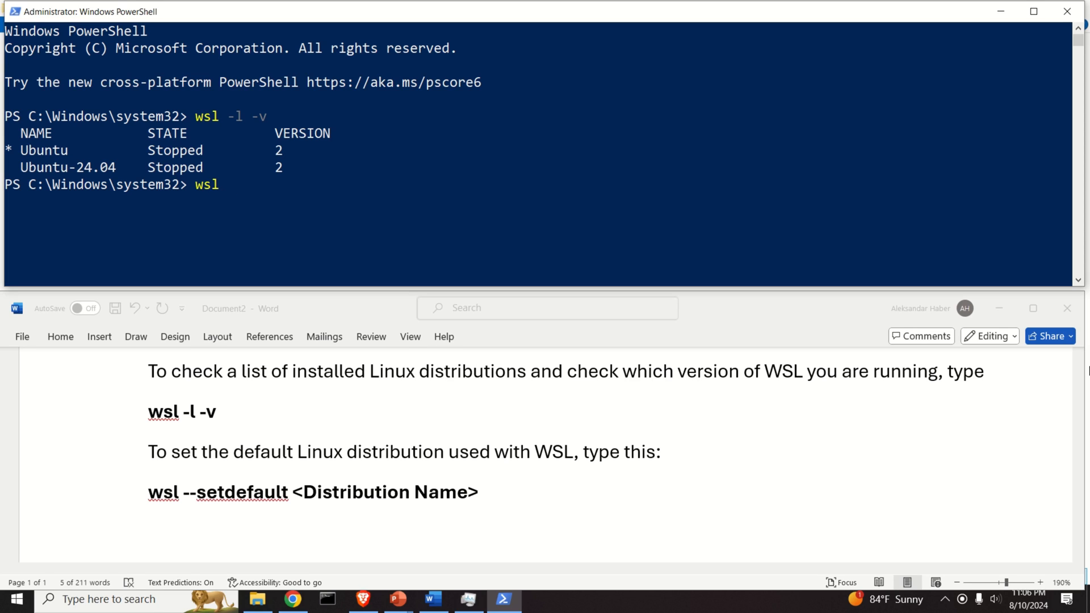
pyautogui.write('--')
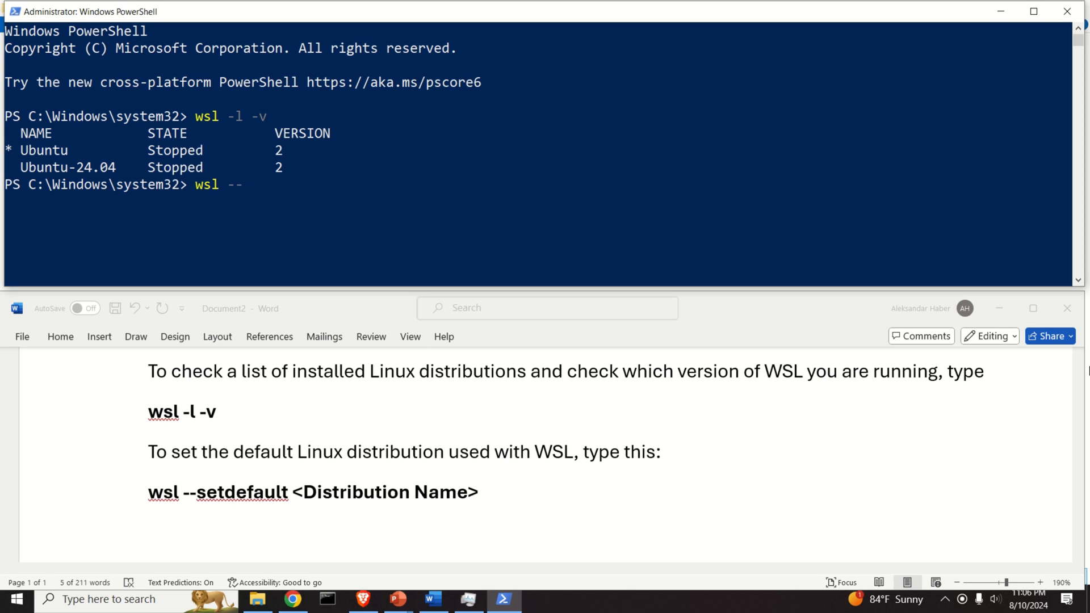
pyautogui.write('set')
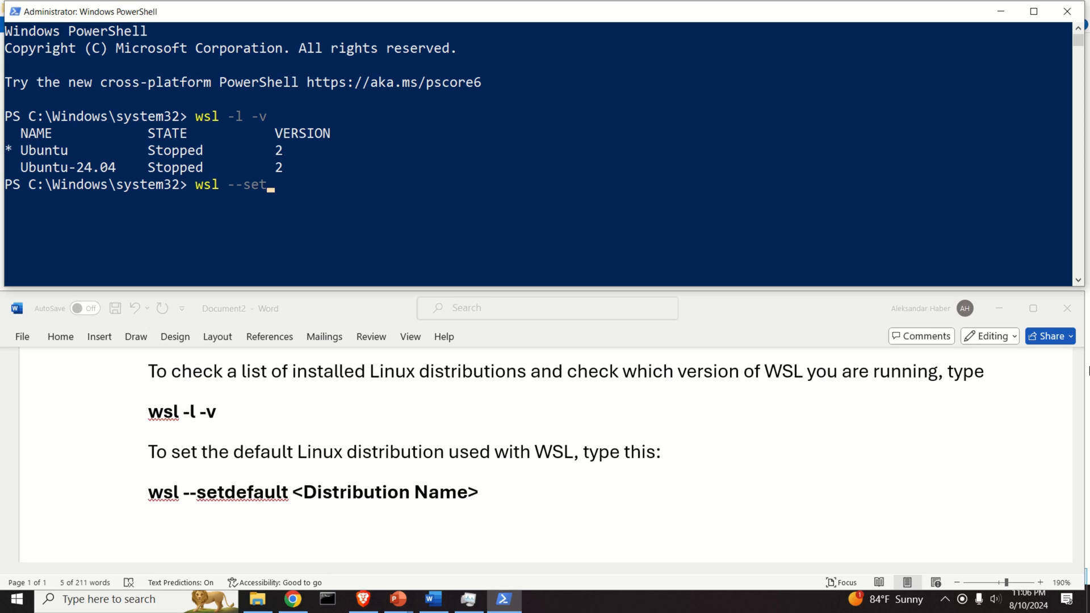
pyautogui.write('dafault')
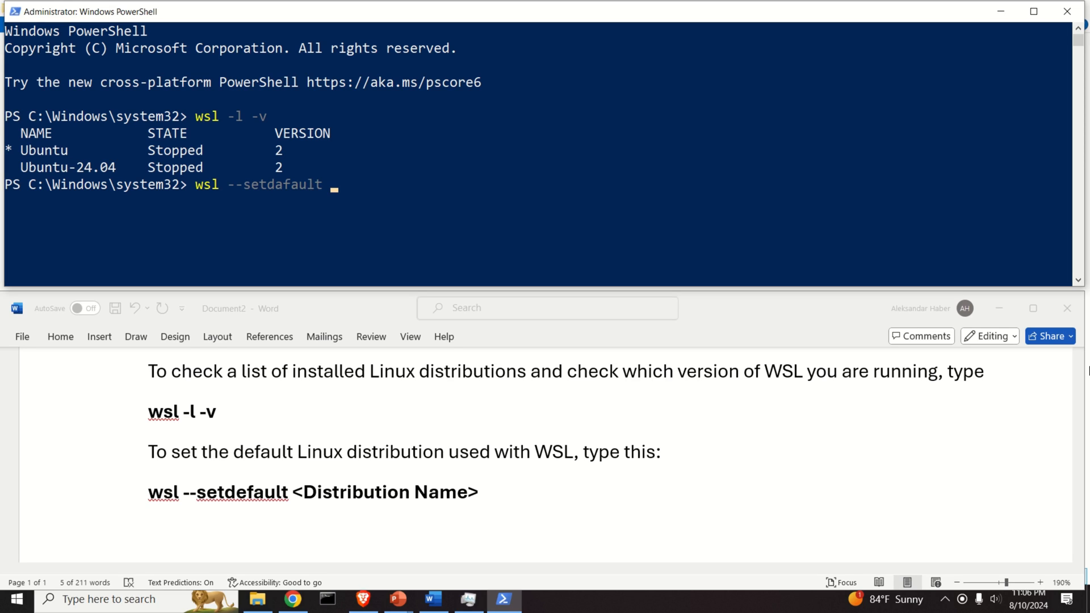
pyautogui.press('BackSpace')
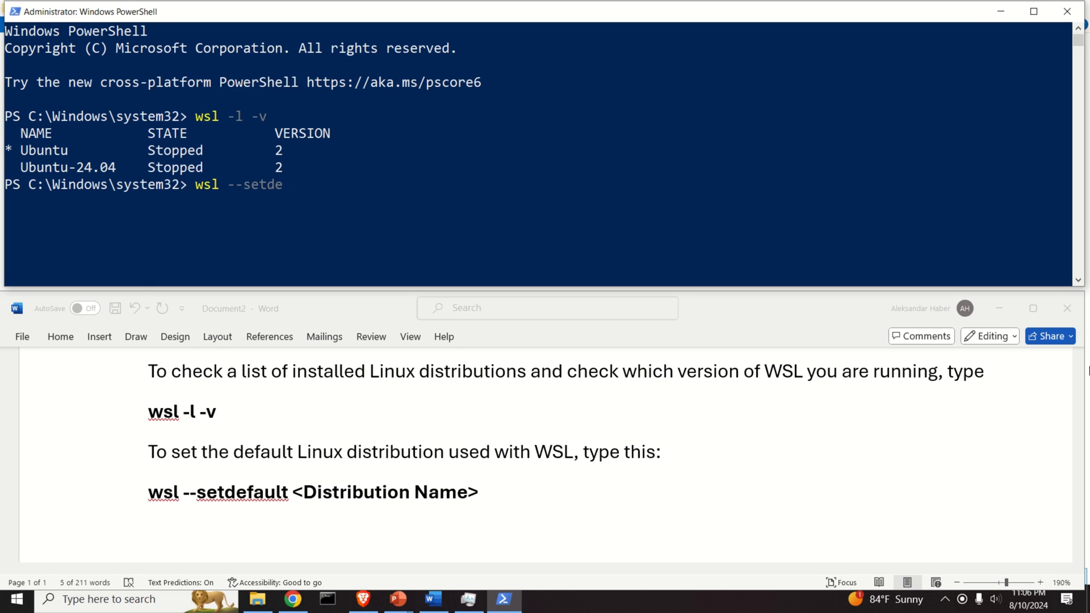
pyautogui.write('fault Ubuntu-24.04')
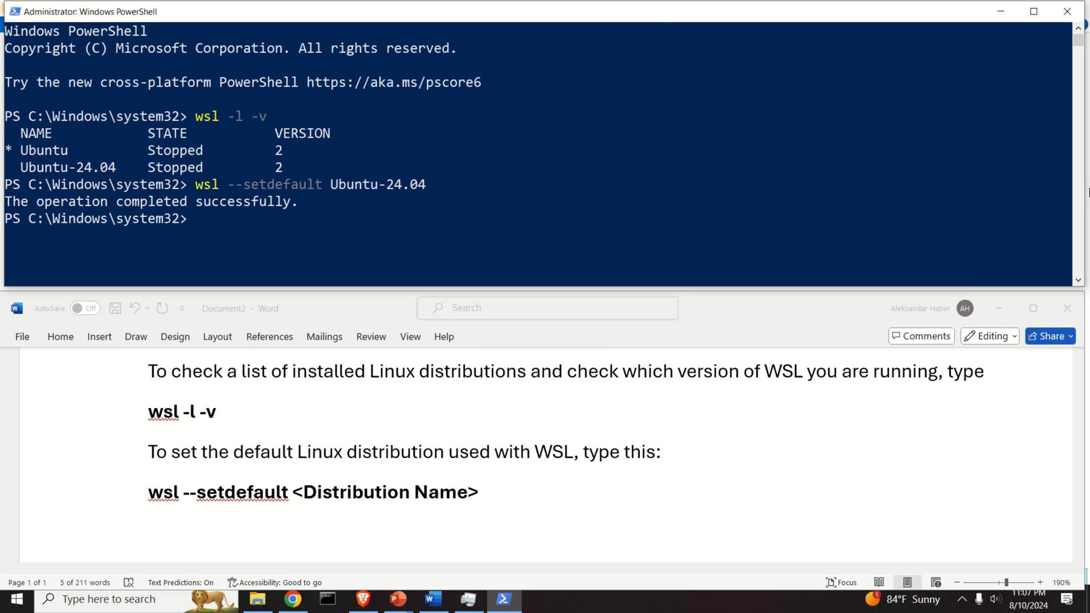
pyautogui.write('w')
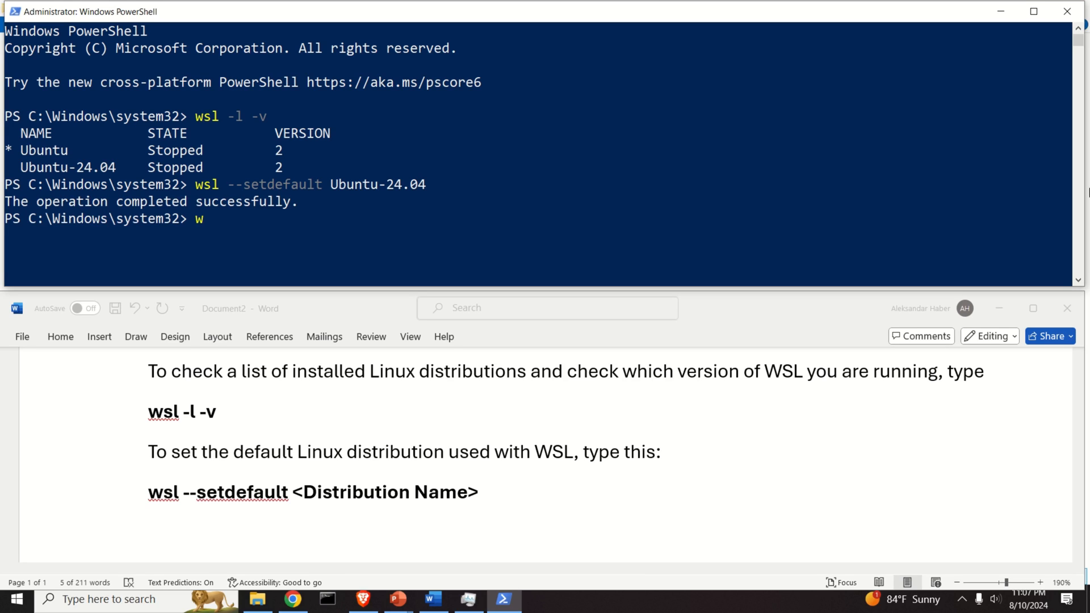
pyautogui.write('sl -l -v')
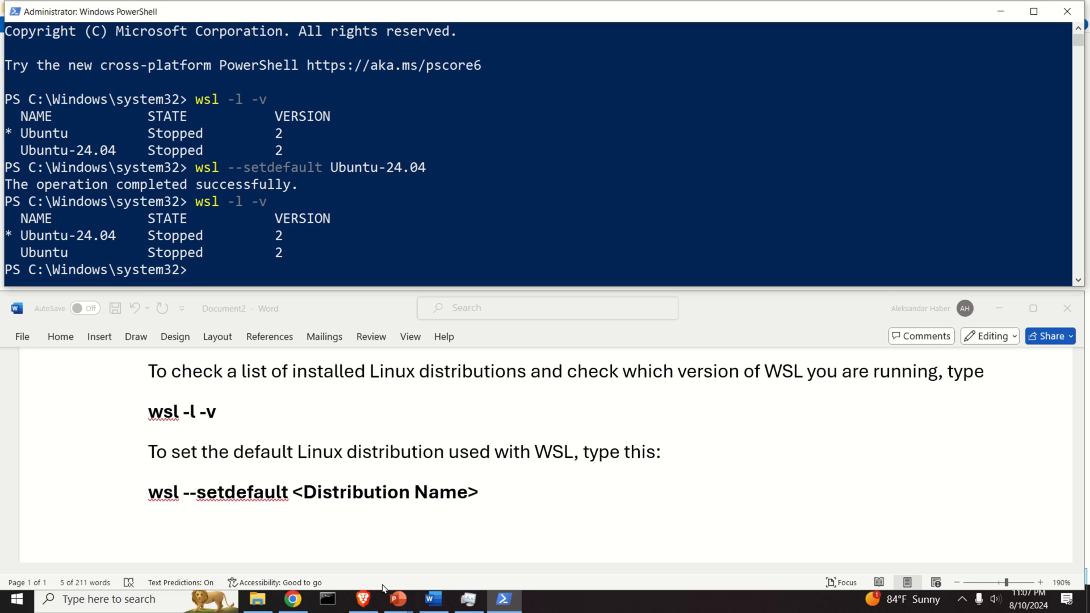
# Step: Launch the WSL terminal from Start and run lsb_release -a, showing Ubuntu 24.04 LTS (noble)
pyautogui.click(10, 599)
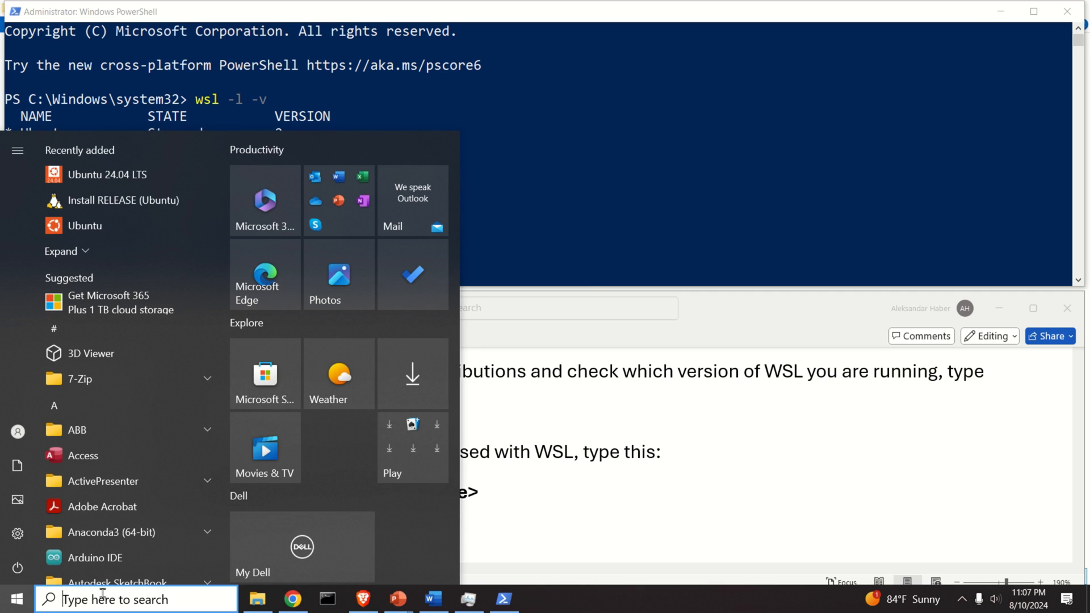
pyautogui.write('wsl')
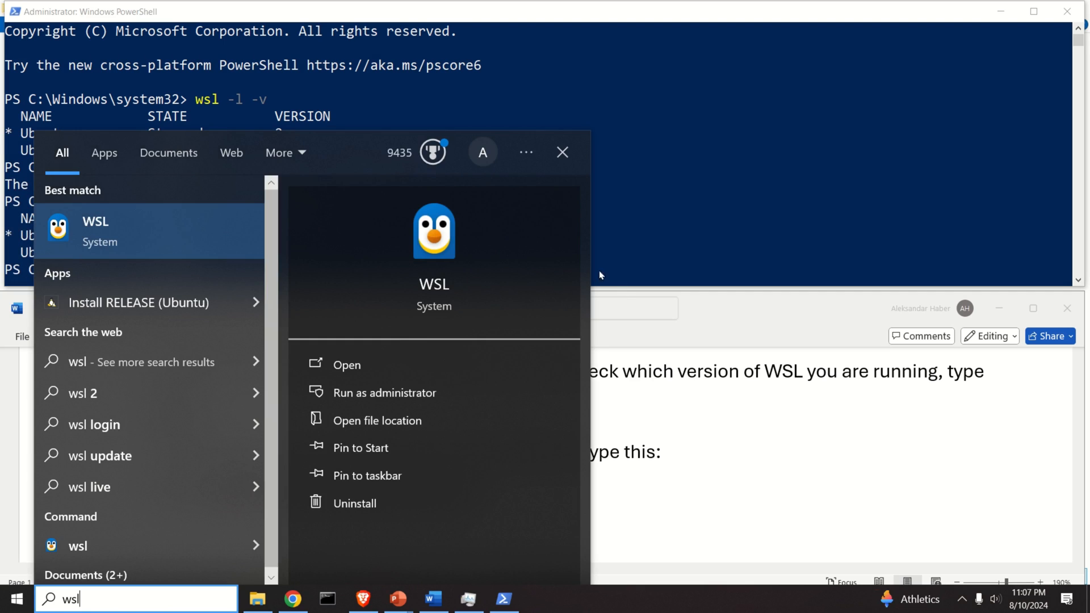
pyautogui.click(346, 365)
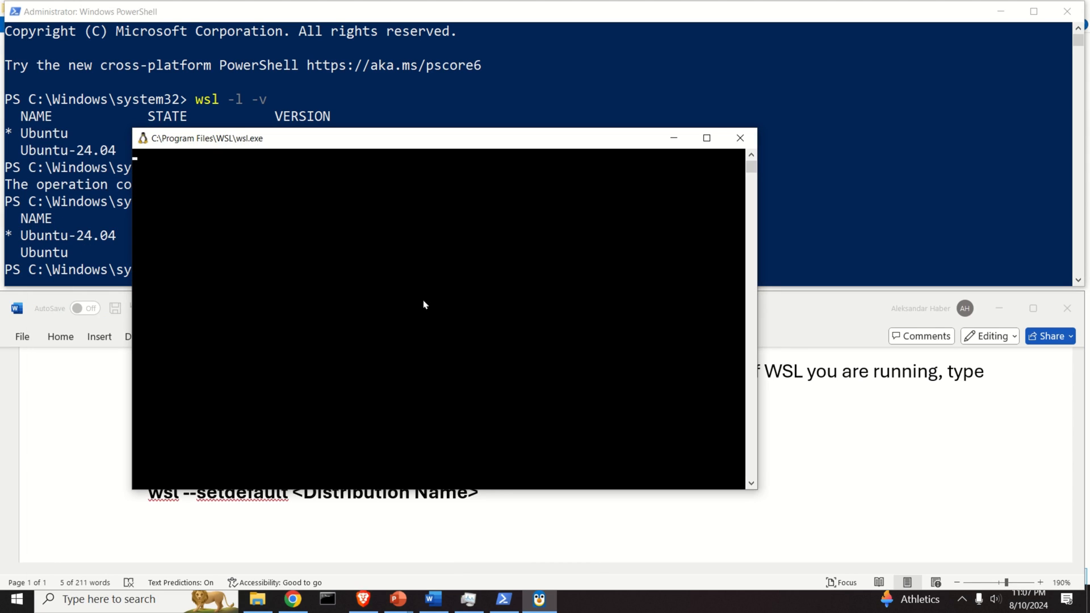
pyautogui.moveTo(445, 137); pyautogui.dragTo(640, 131)
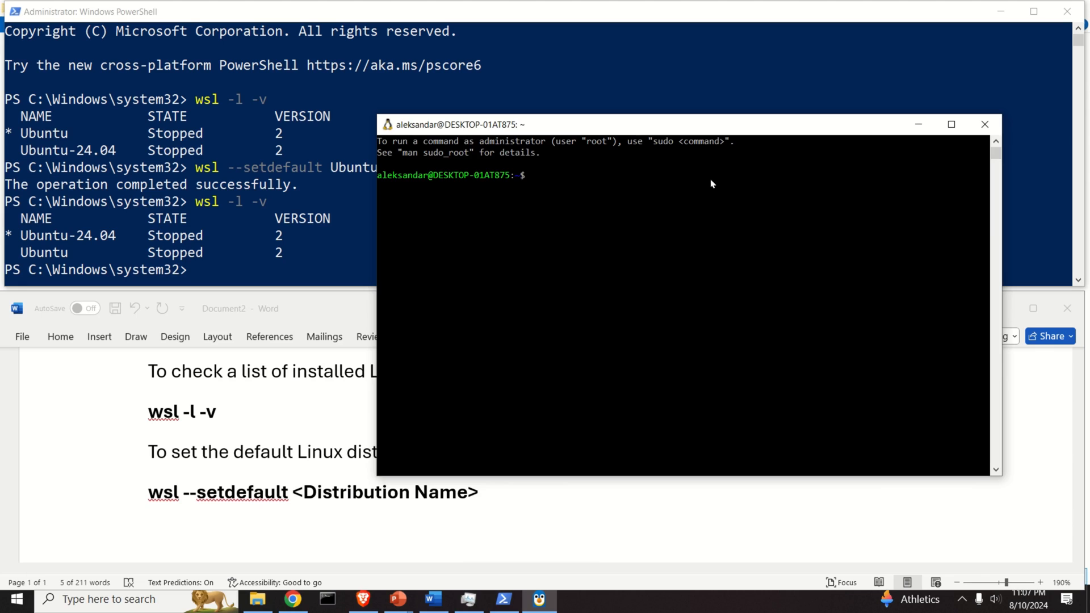
pyautogui.write('ls')
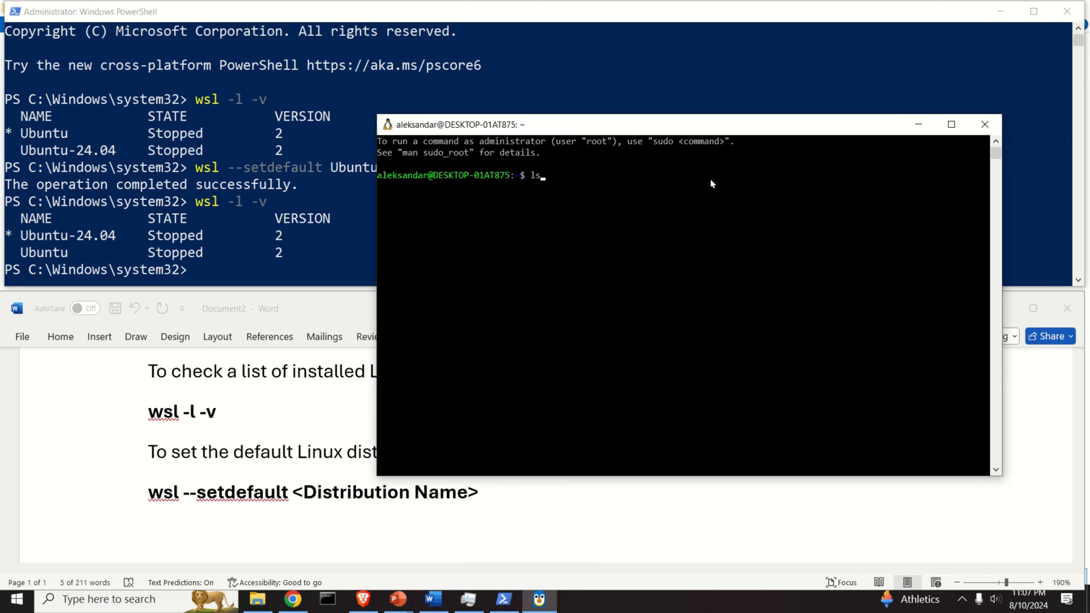
pyautogui.write('sb_release -a')
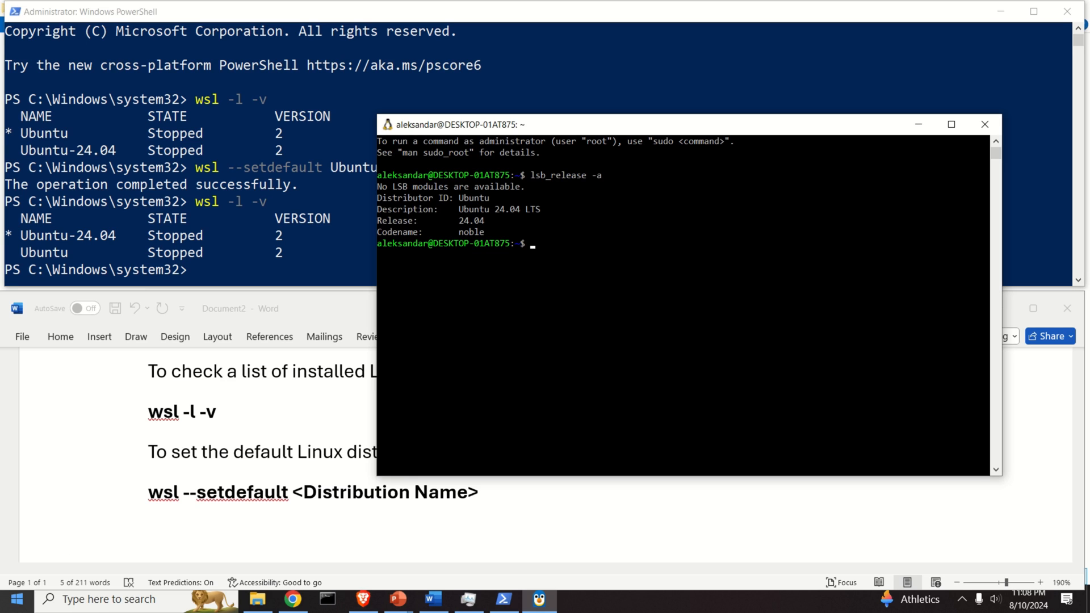
# Step: Open the Ubuntu app and run lsb_release -a, showing Ubuntu 22.04.3 LTS (jammy)
pyautogui.click(12, 598)
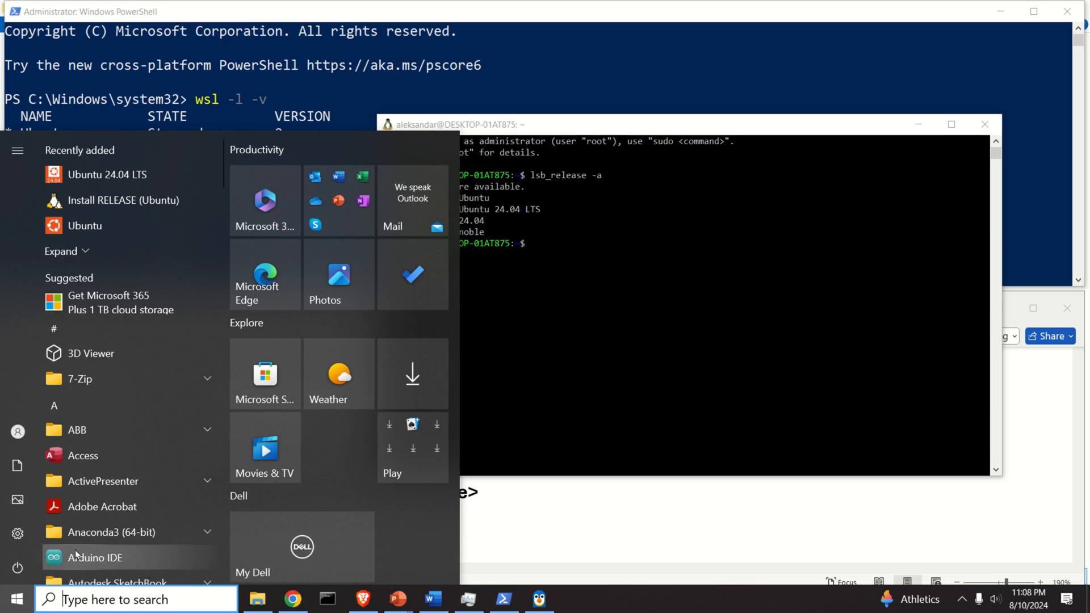
pyautogui.moveTo(124, 599)
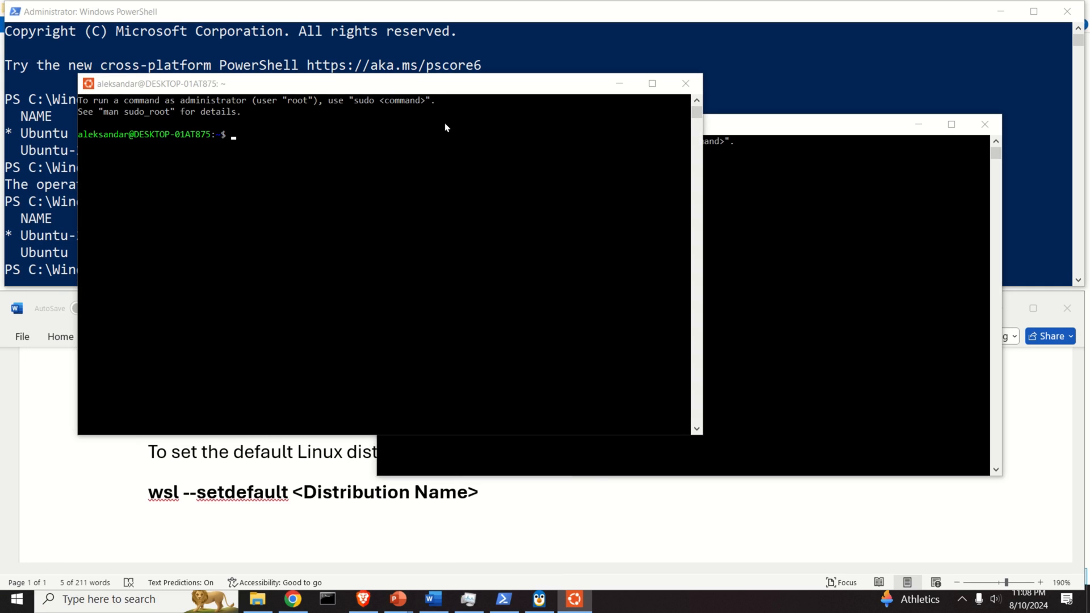
pyautogui.moveTo(407, 134)
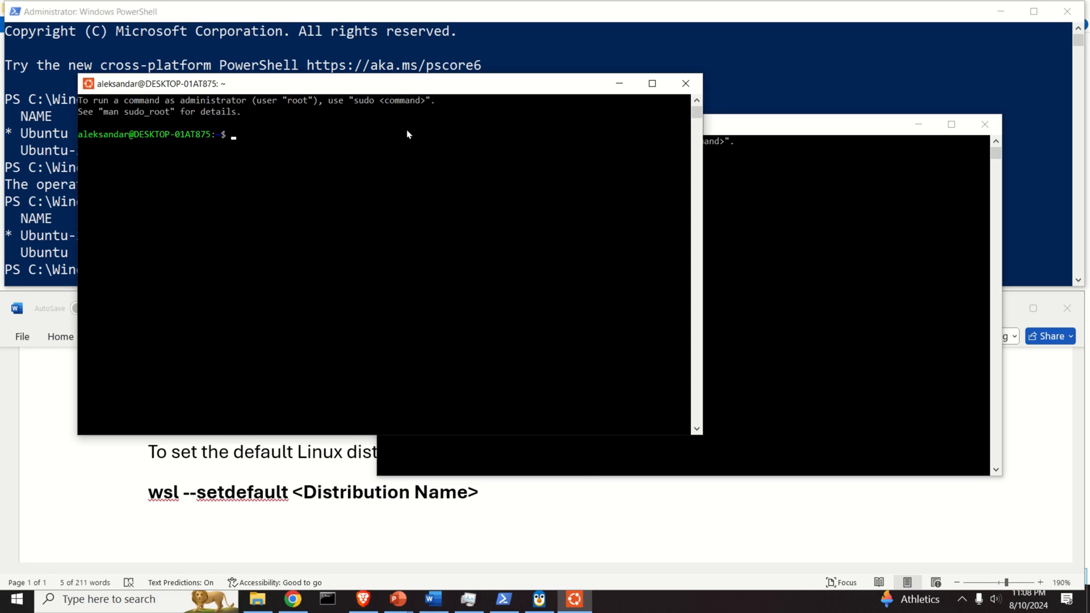
pyautogui.write('lsb_release -a')
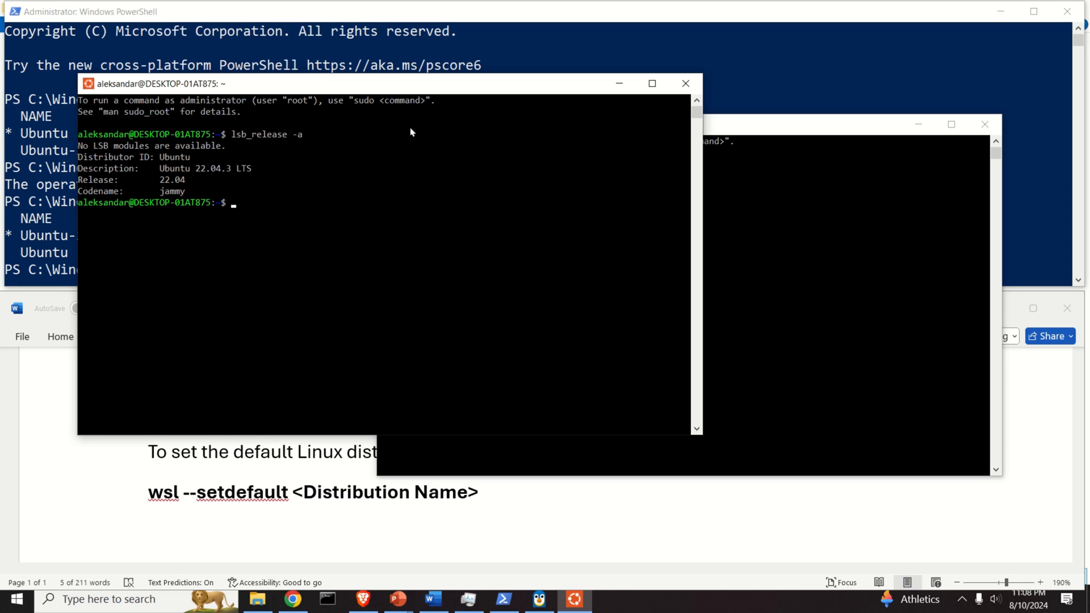
pyautogui.moveTo(439, 150)
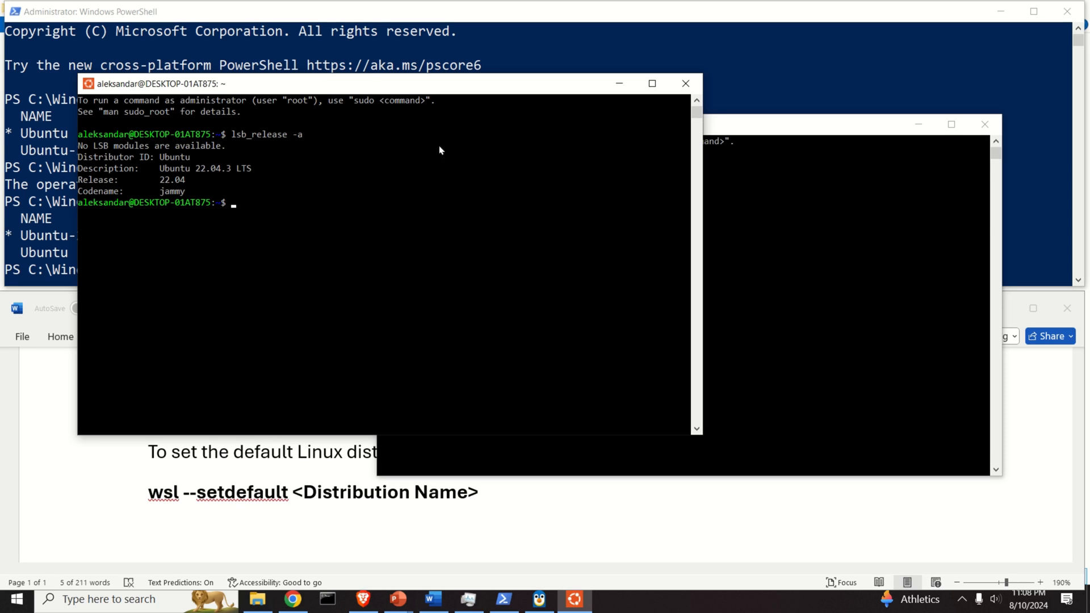